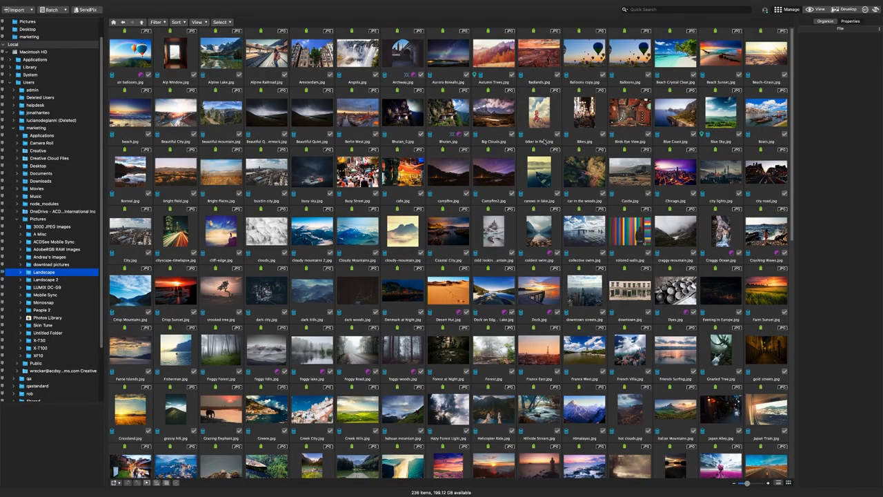
mouse_move(544, 139)
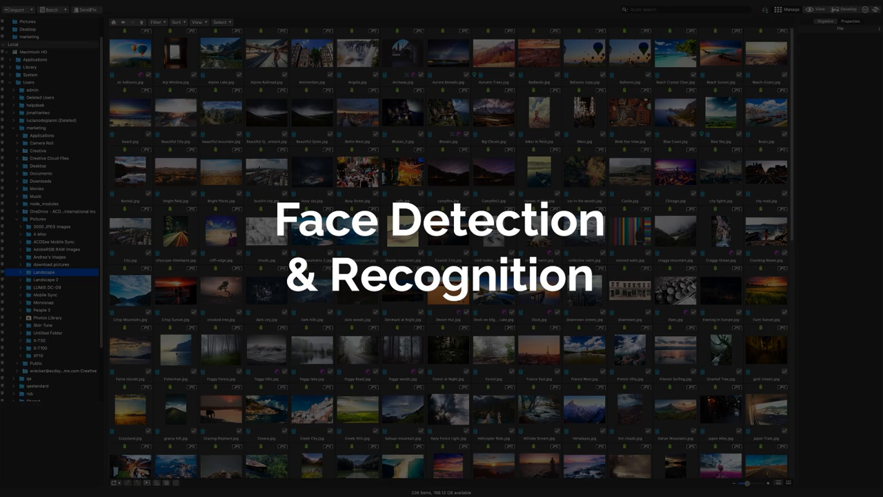
Step: Select Alpine Lake.jpg to check its details, then open the People 2 portrait folder
click(220, 57)
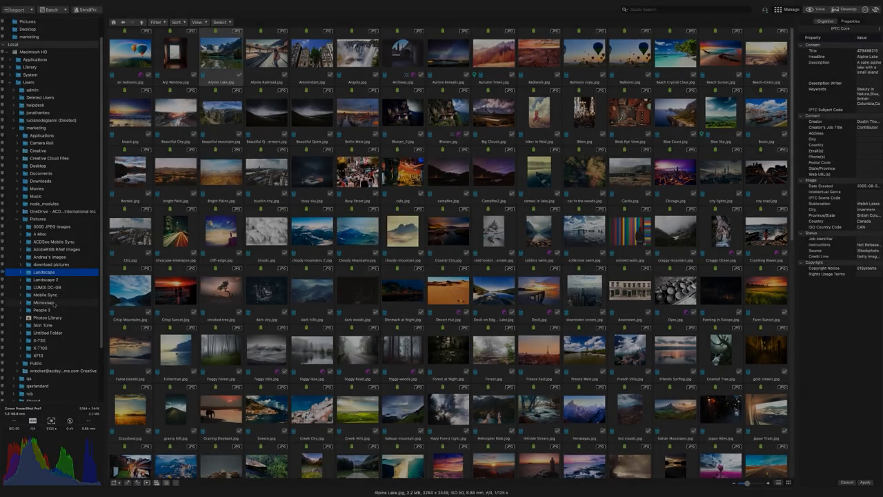
click(42, 310)
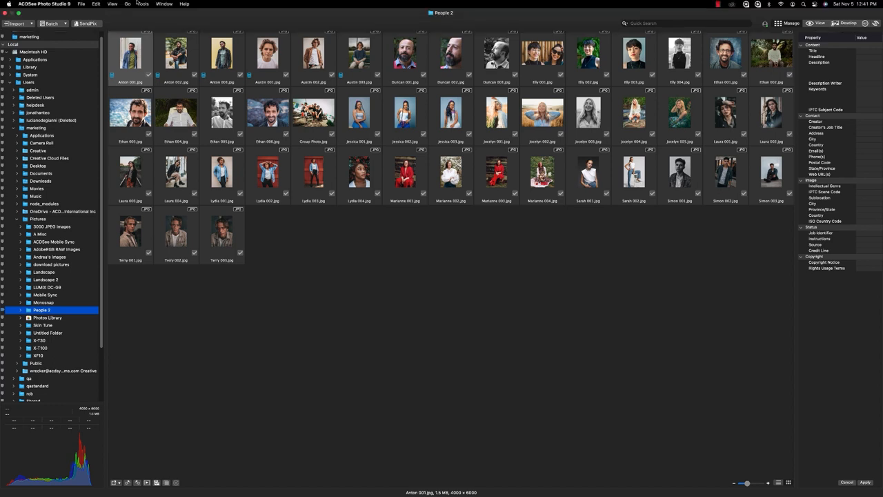
Step: Open Face Detection preferences and move recognition sensitivity to Aggressive, then back to Moderate
click(142, 4)
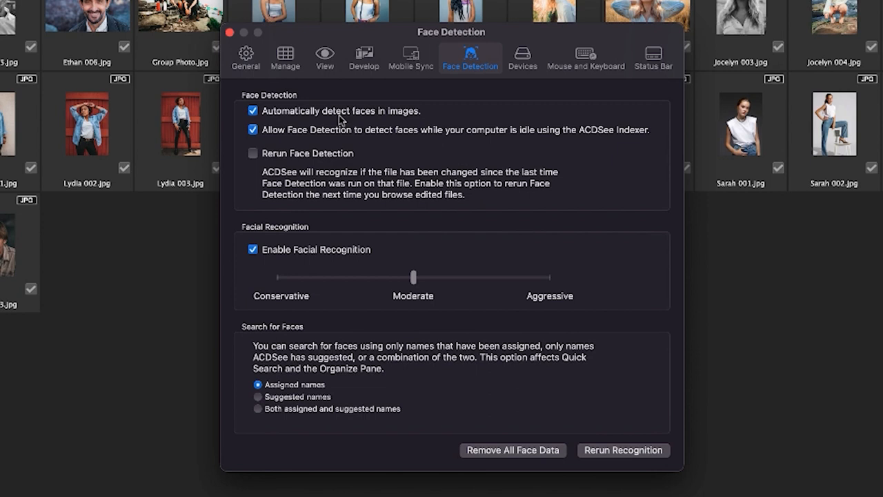
mouse_move(388, 139)
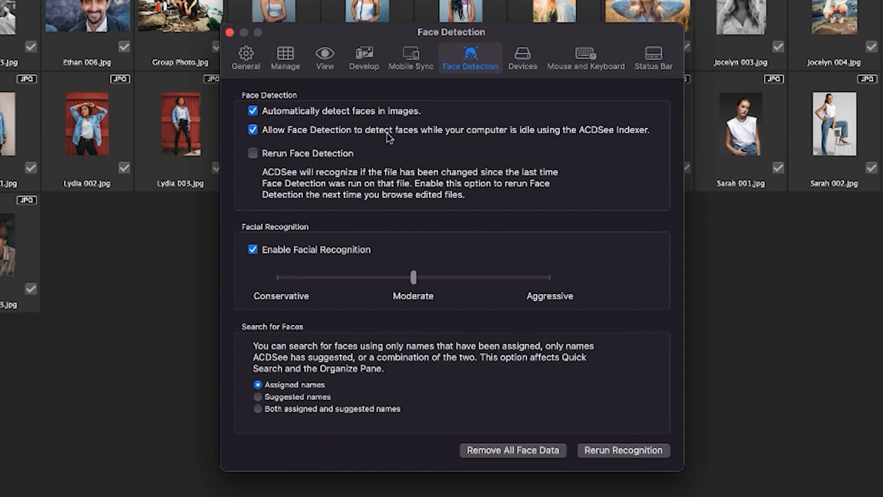
mouse_move(439, 301)
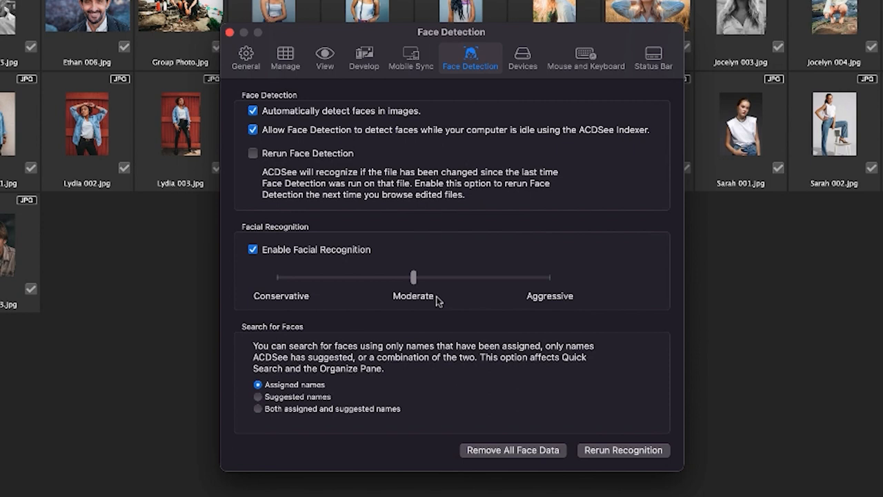
mouse_move(455, 292)
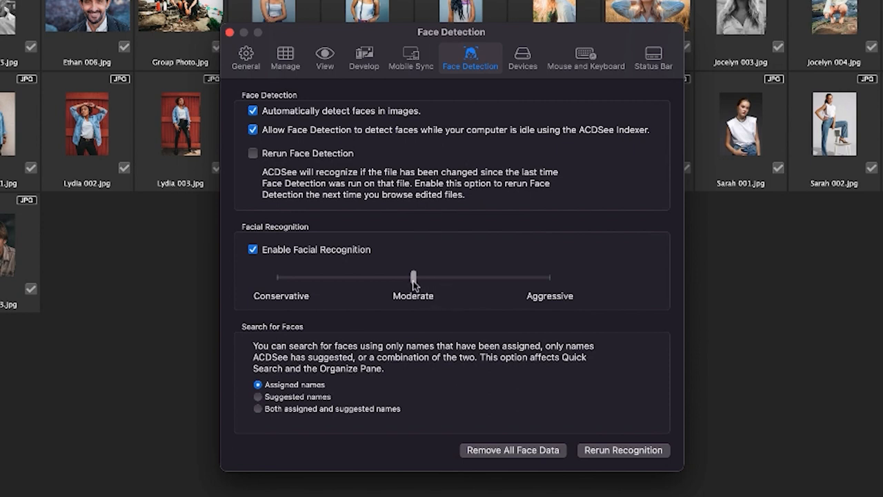
drag(412, 276, 548, 277)
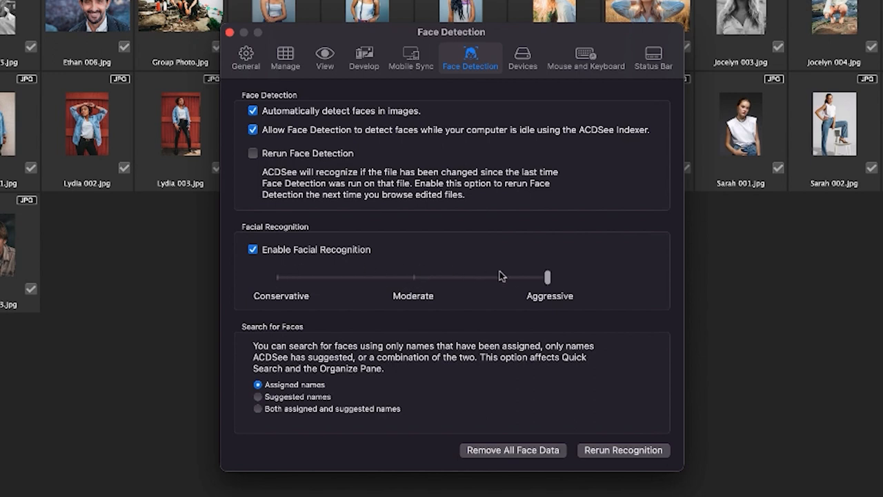
drag(549, 276, 413, 276)
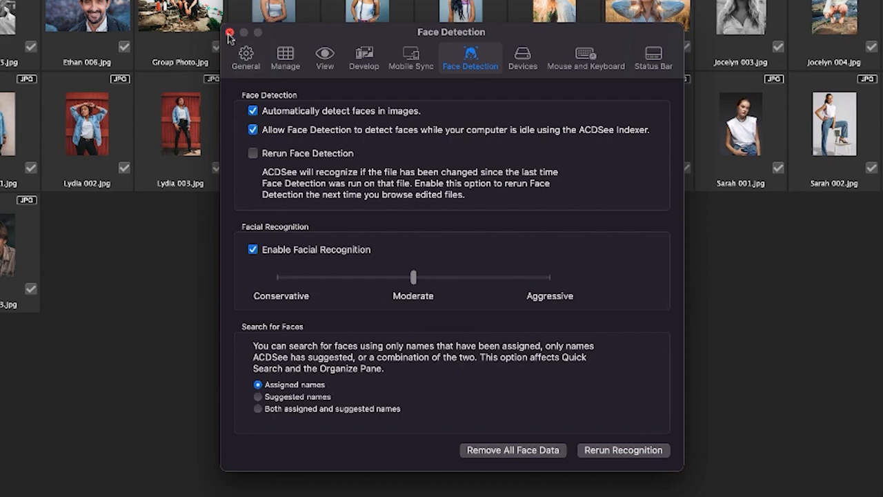
Step: Open an Elly portrait in View mode, accept the suggested name Elly, and advance to Elly 004
click(229, 32)
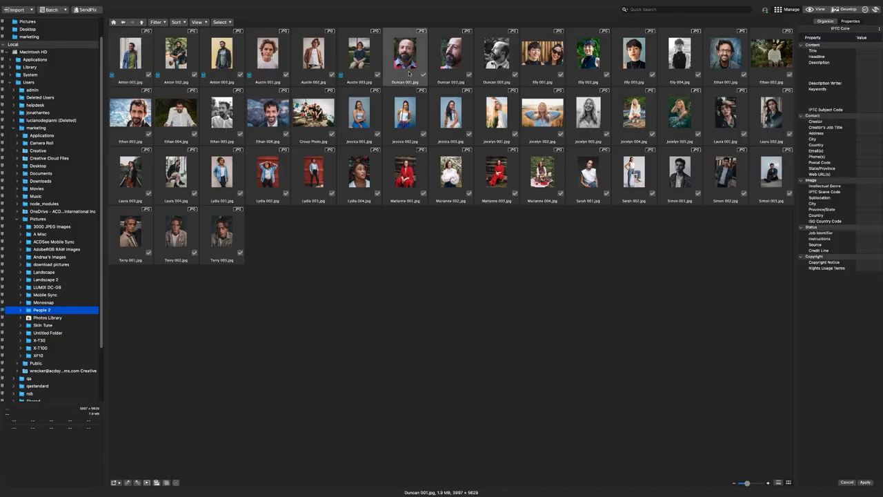
click(543, 54)
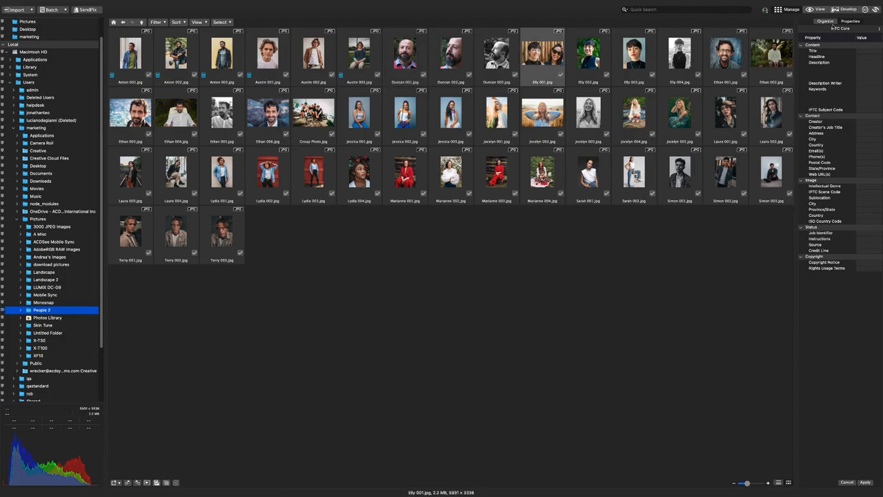
double_click(543, 55)
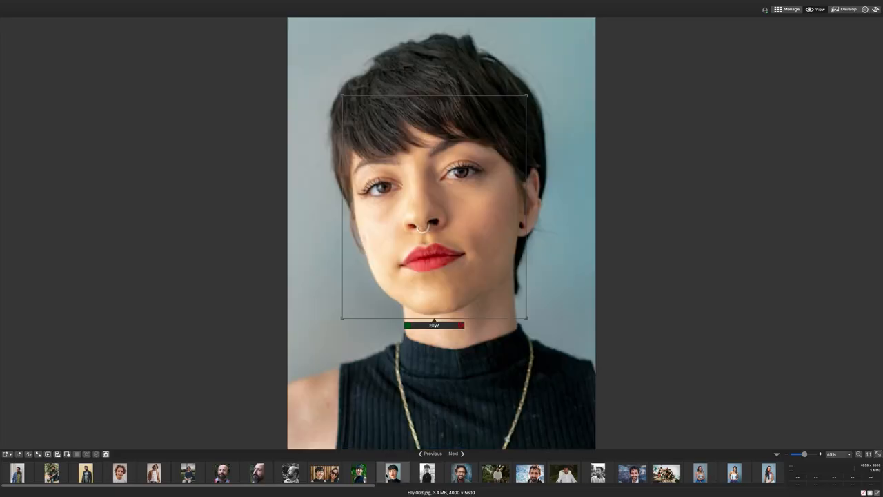
click(434, 324)
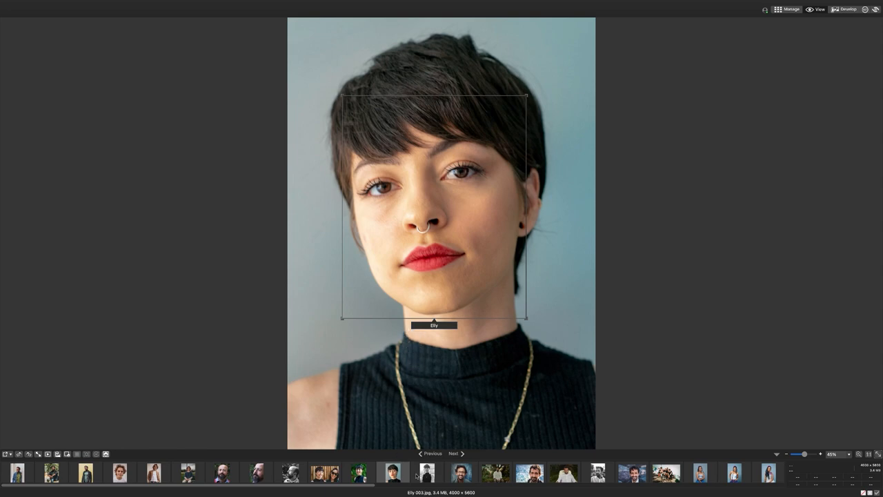
click(454, 453)
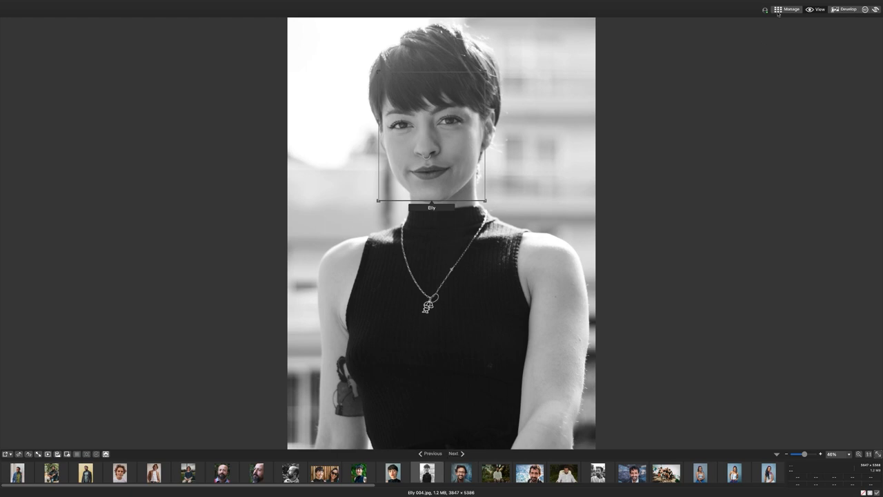
Step: In the Organize pane, filter People by Elly, then Austin, then Elly again
click(778, 9)
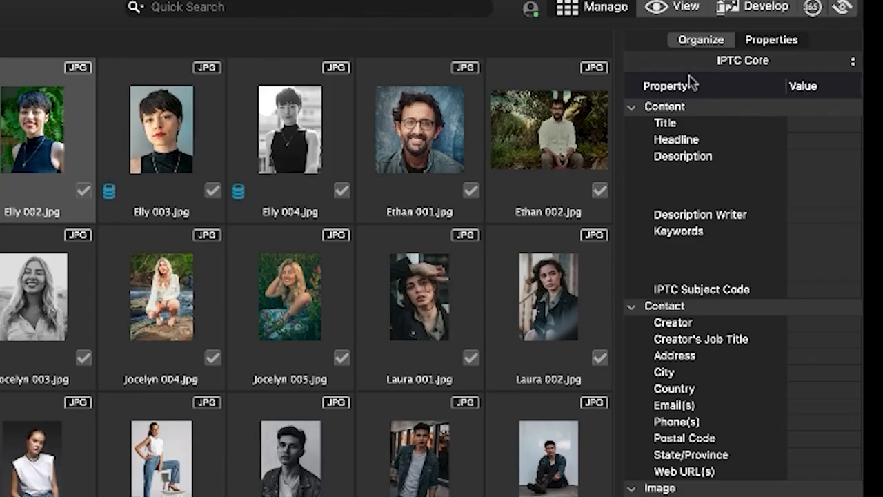
click(700, 39)
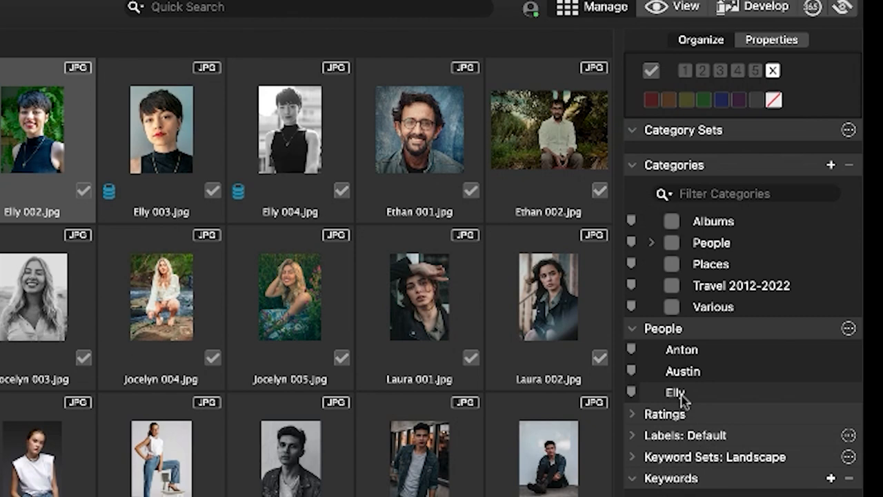
click(674, 392)
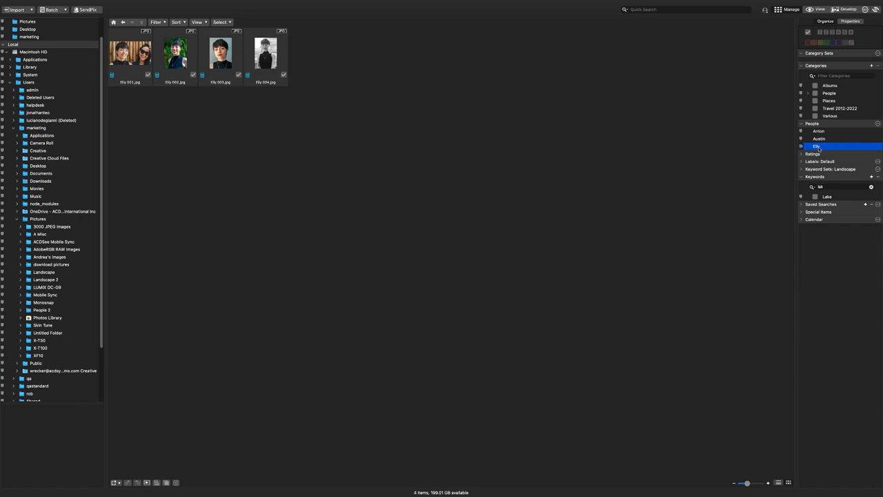
click(819, 138)
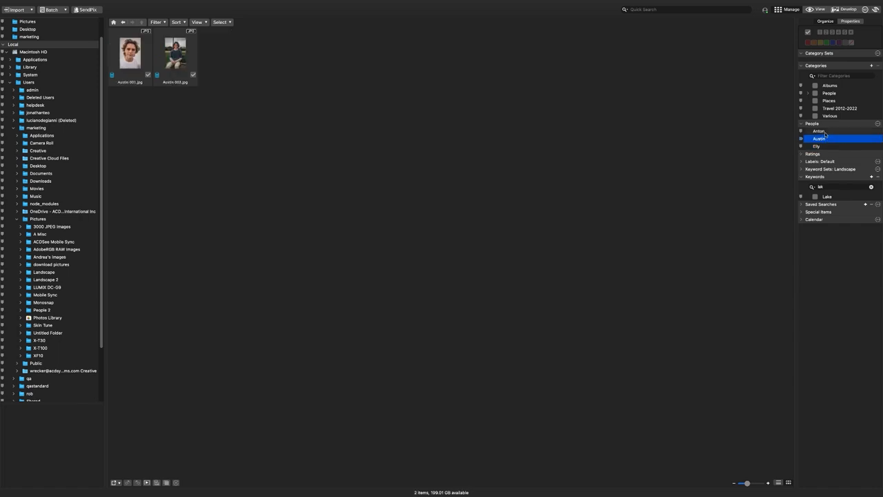
click(817, 146)
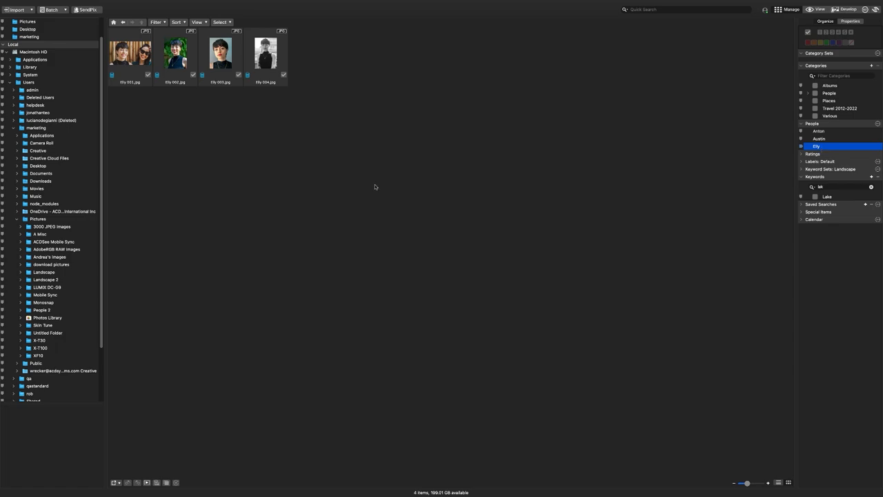
Step: Open Tools > Manage People and select Elly among Anton, Austin and Elly
click(186, 11)
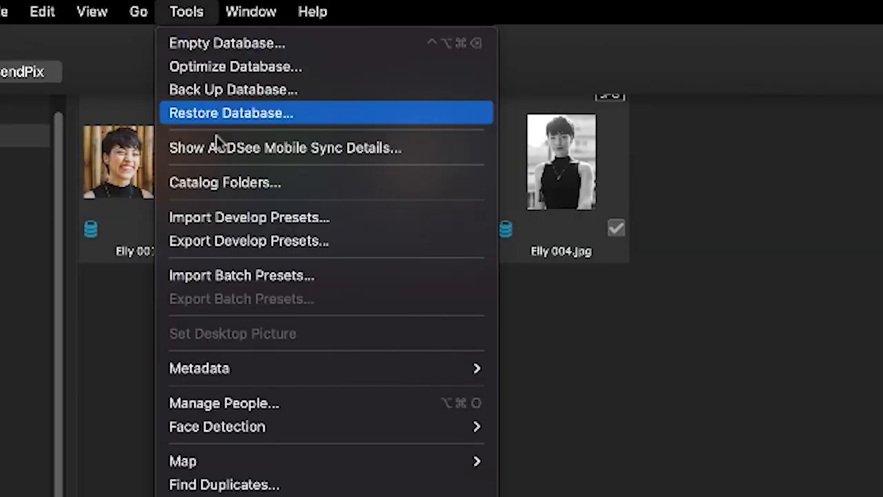
click(224, 402)
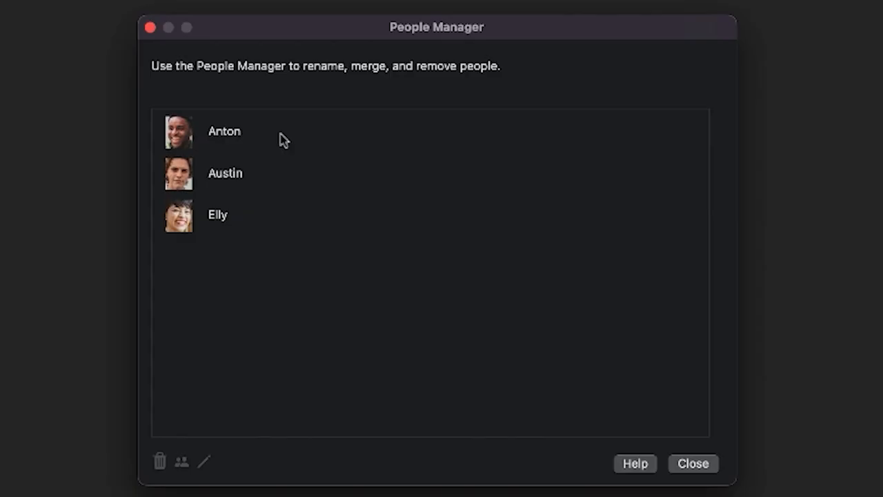
click(225, 173)
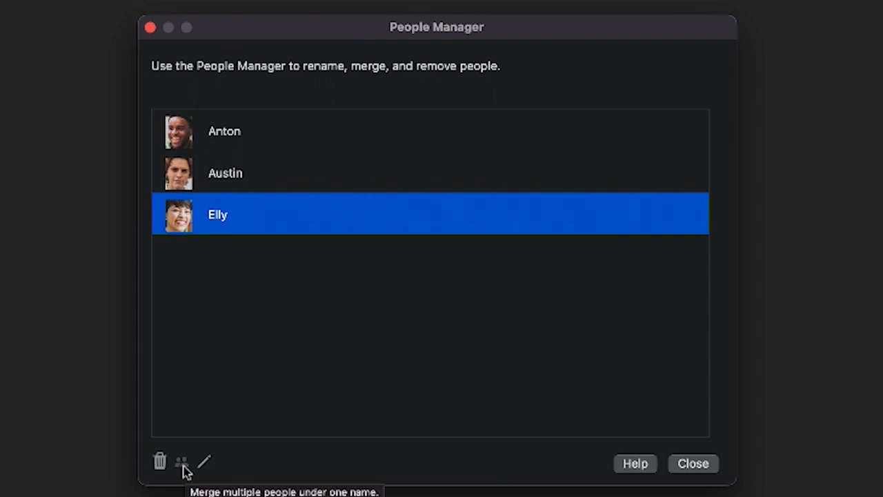
mouse_move(205, 463)
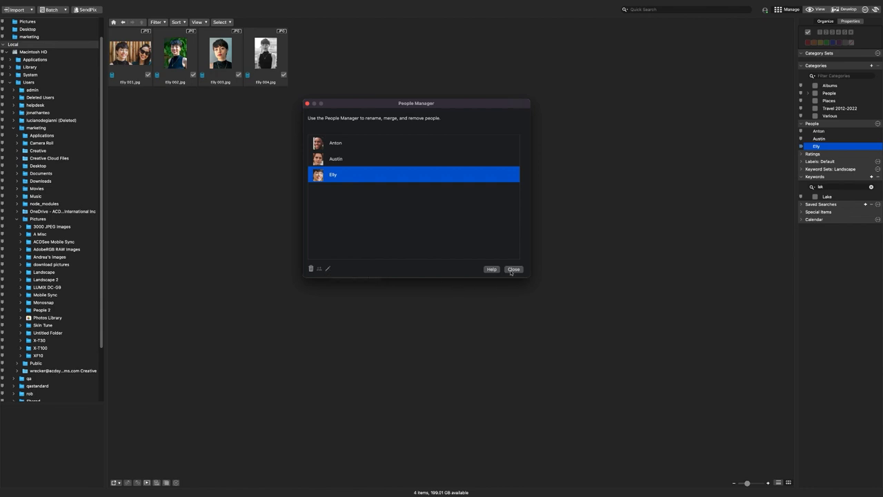
Step: Close the People Manager and select Elly 004.jpg among the four Elly photos
click(514, 269)
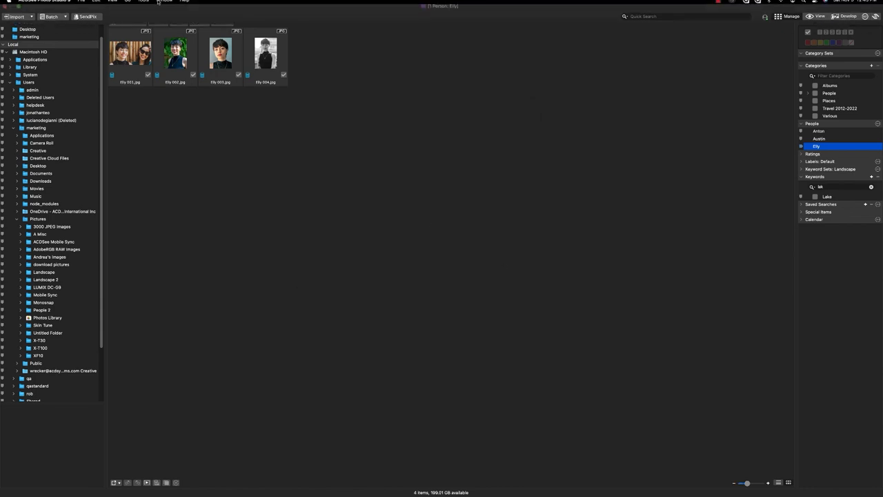
click(143, 5)
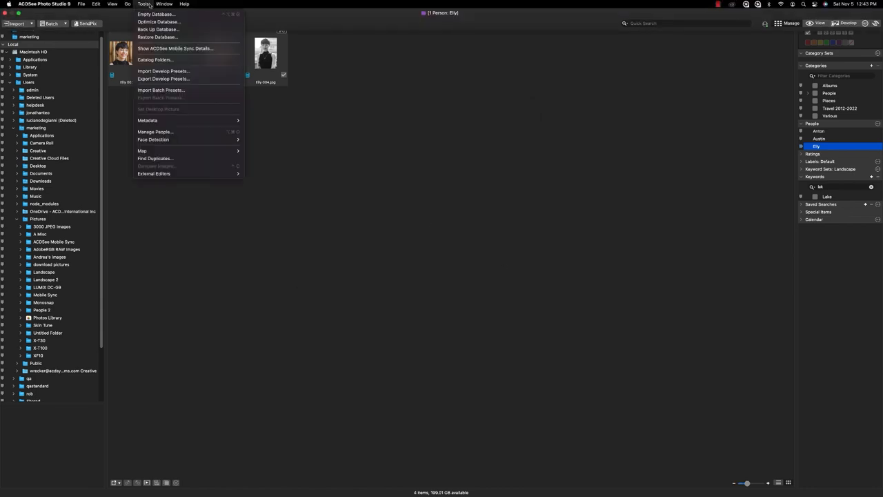
mouse_move(153, 140)
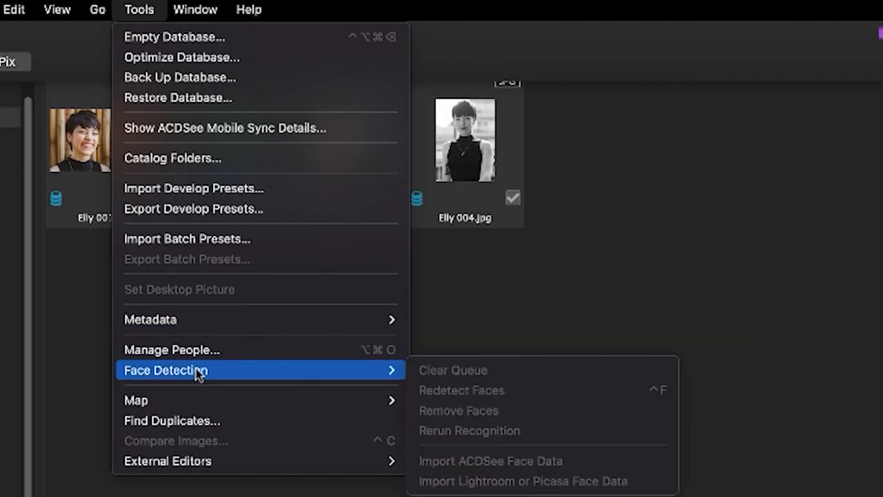
mouse_move(597, 474)
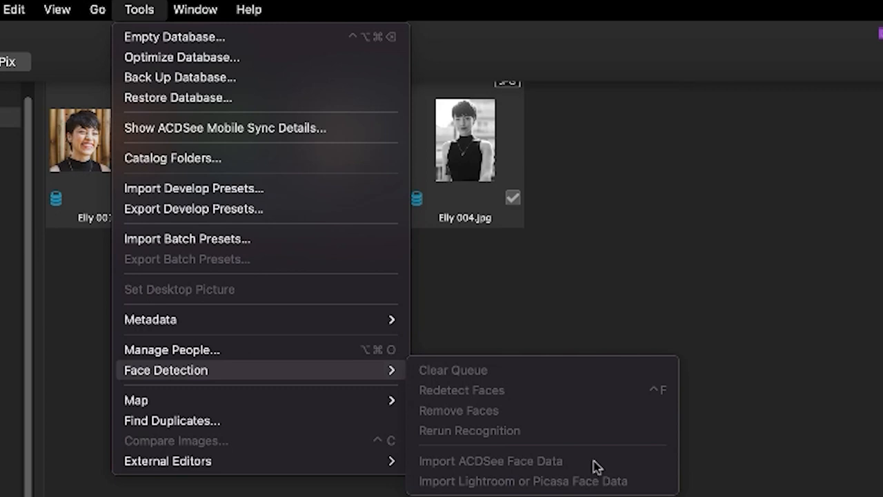
mouse_move(633, 469)
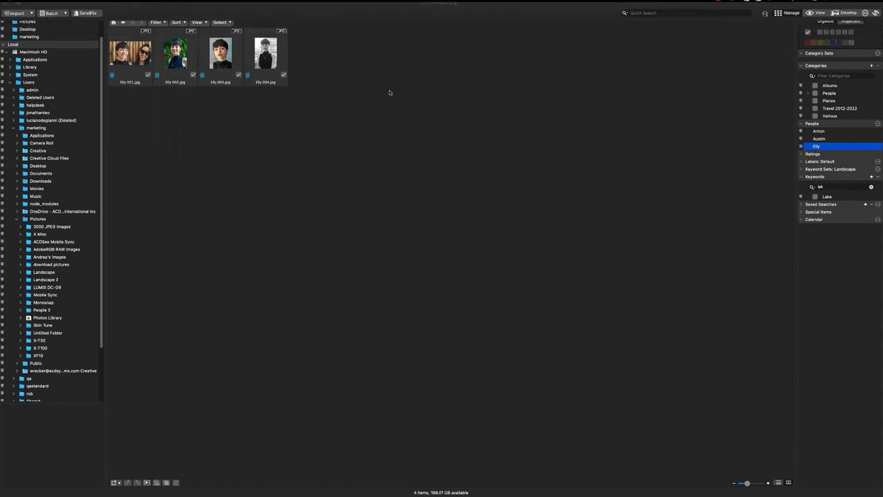
click(266, 53)
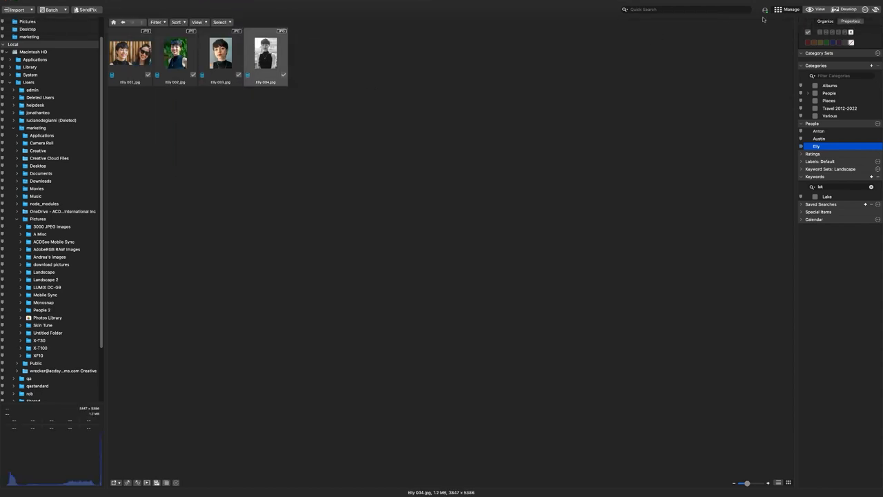
double_click(265, 53)
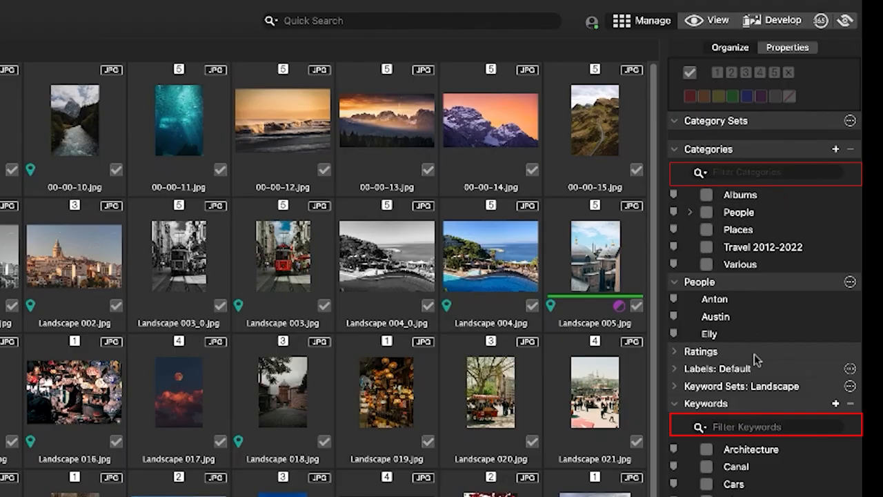
Step: Filter the keyword list by 'st' and select a landscape thumbnail
click(752, 426)
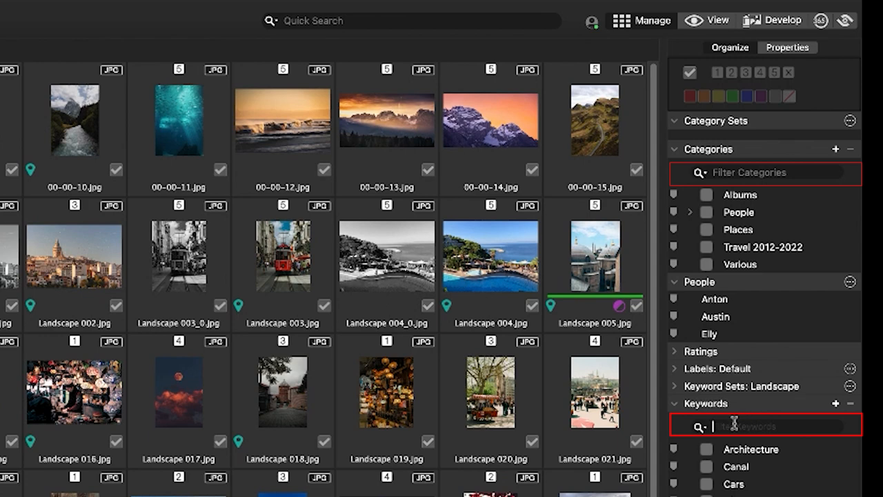
text(st)
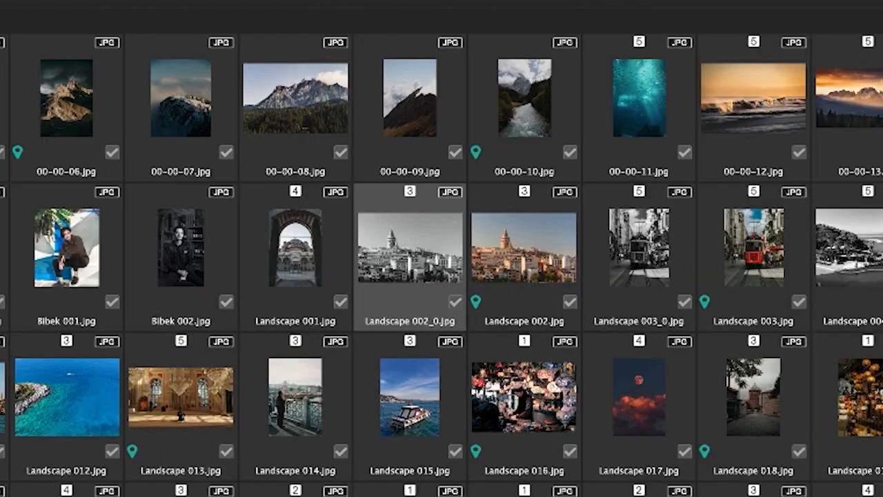
click(524, 247)
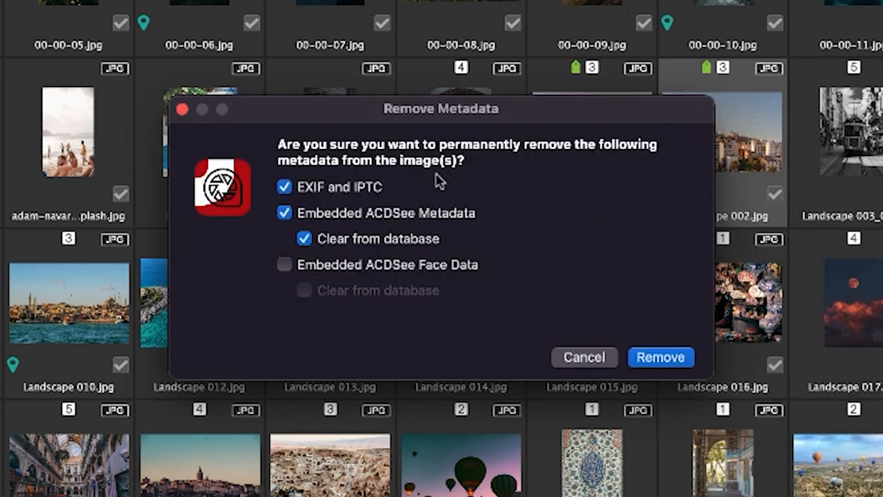
mouse_move(394, 192)
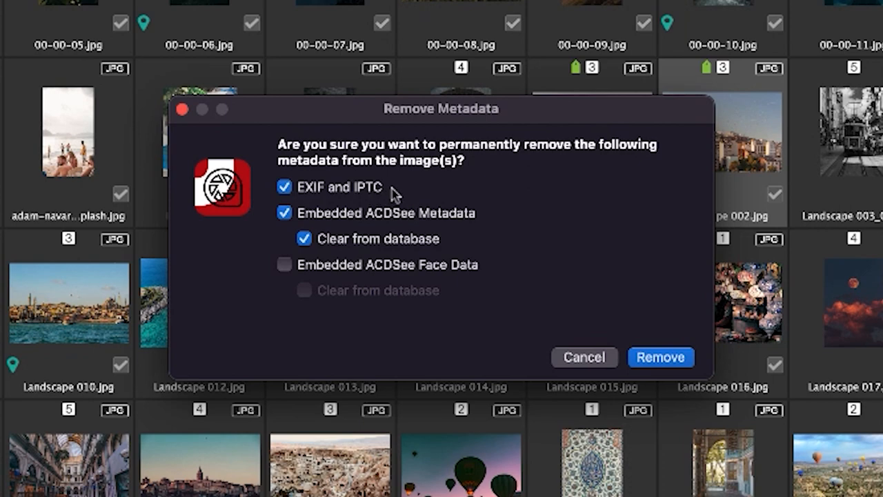
mouse_move(466, 226)
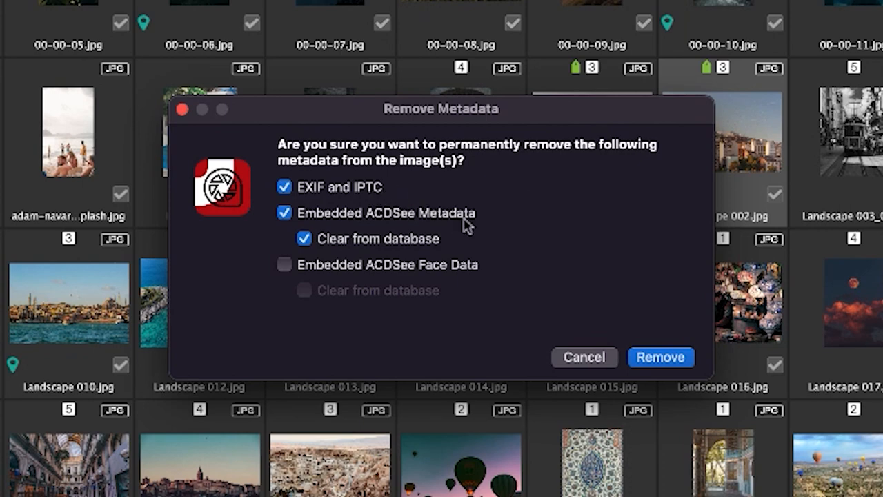
mouse_move(452, 276)
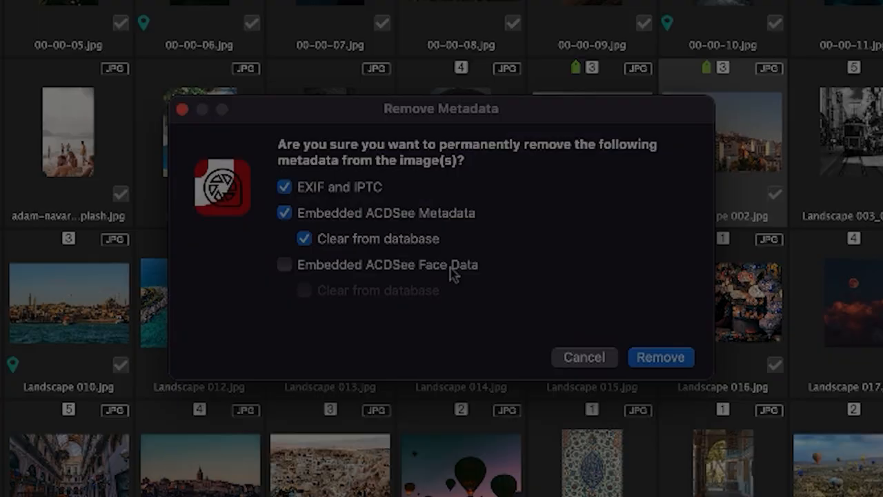
Step: Close the Remove Metadata confirmation to return to the Landscape 2 grid
click(660, 357)
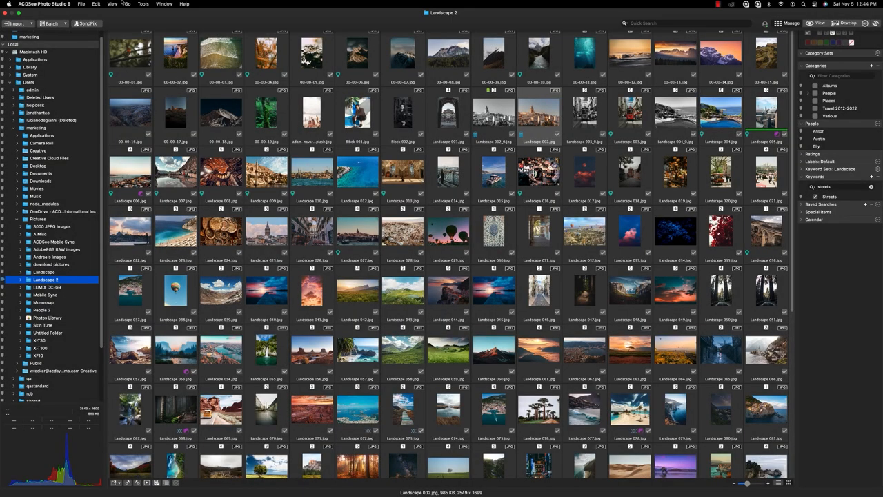
Step: Open the Landscape folder to see a Canon PowerShot Pro1 shot's details and histogram
click(143, 4)
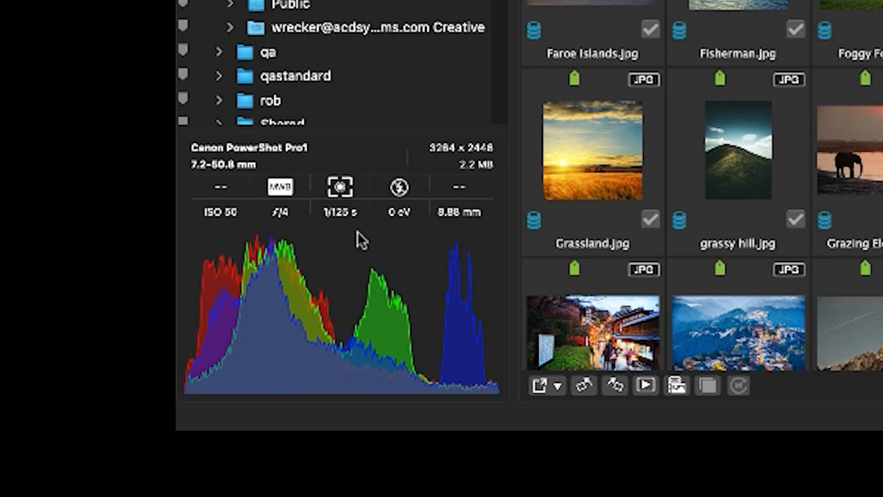
mouse_move(424, 247)
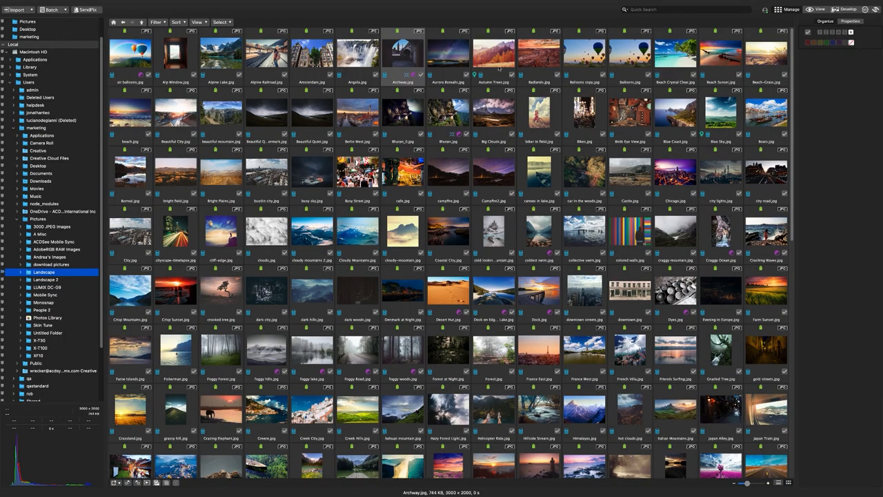
Step: View Archway.jpg full size and toggle Show Original on, then off
double_click(403, 54)
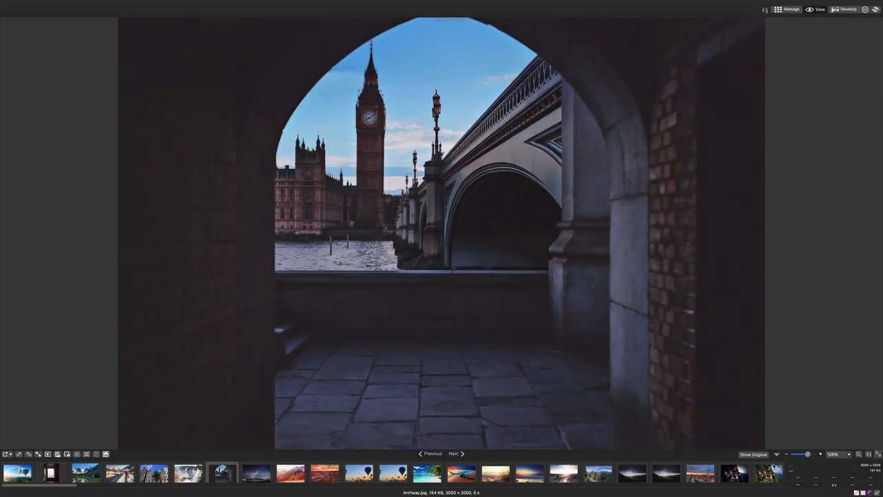
click(754, 454)
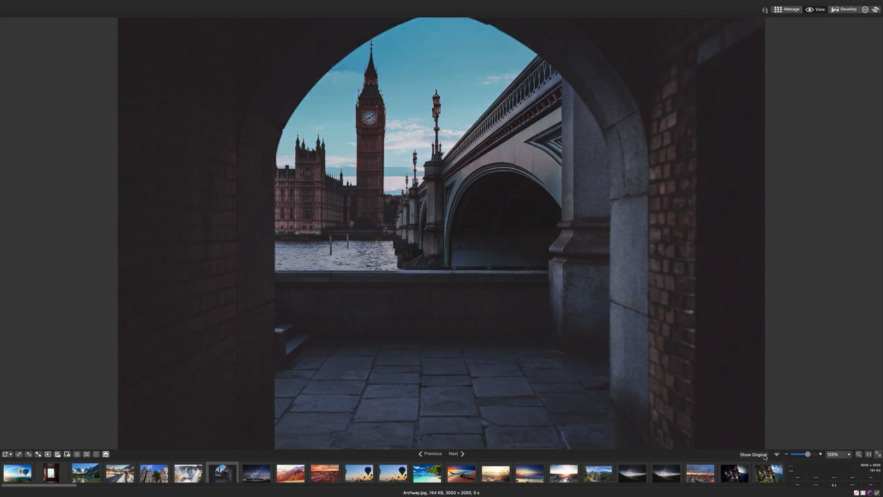
click(753, 454)
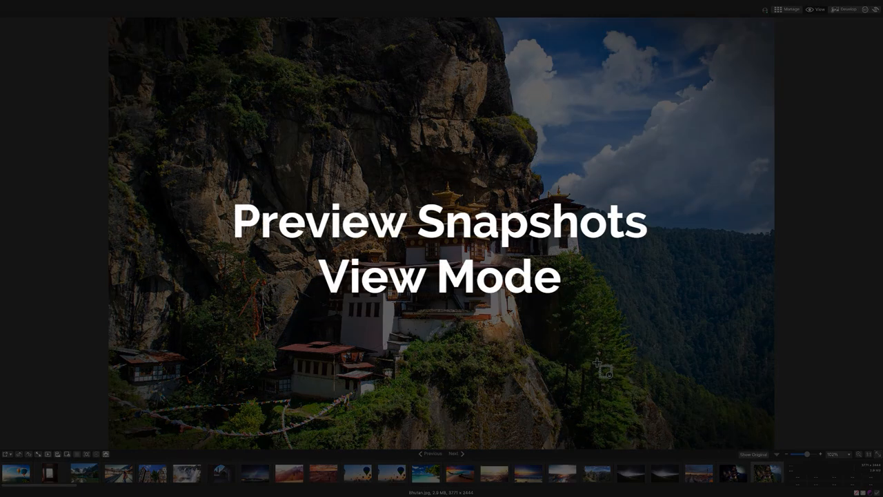
mouse_move(586, 366)
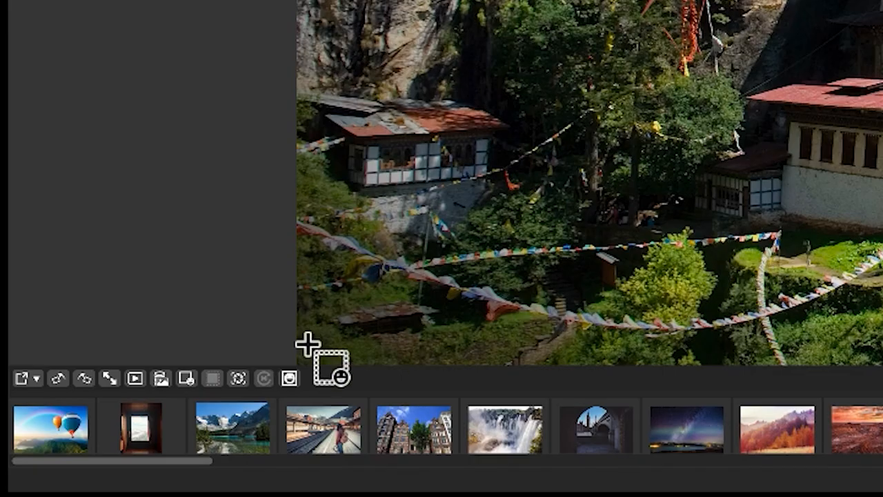
mouse_move(238, 379)
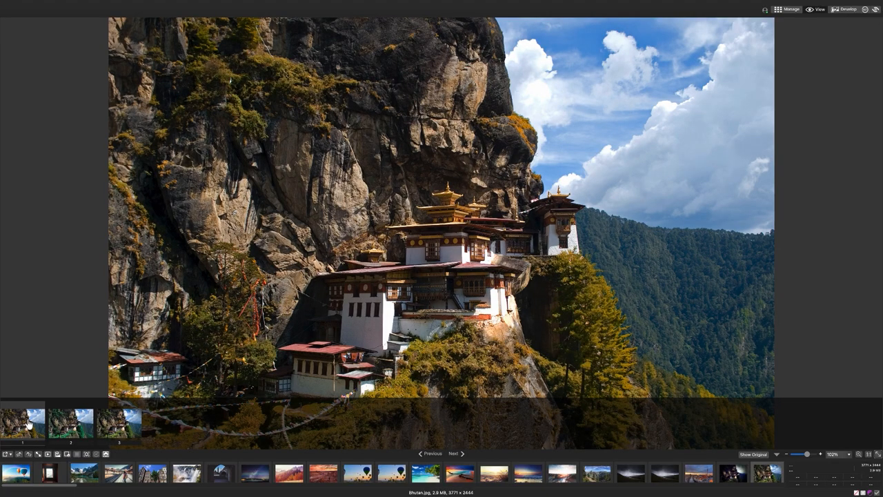
Step: Preview snapshot 1, then apply snapshot 2 to Bhutan.jpg
click(69, 423)
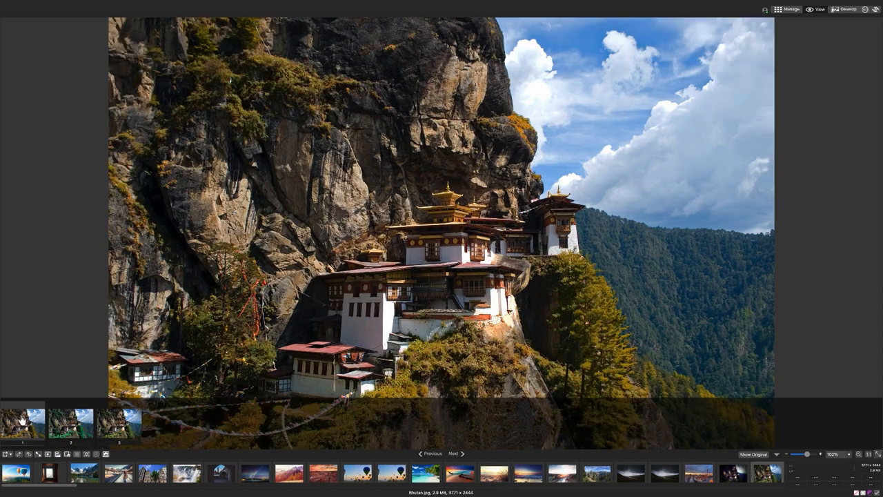
mouse_move(70, 421)
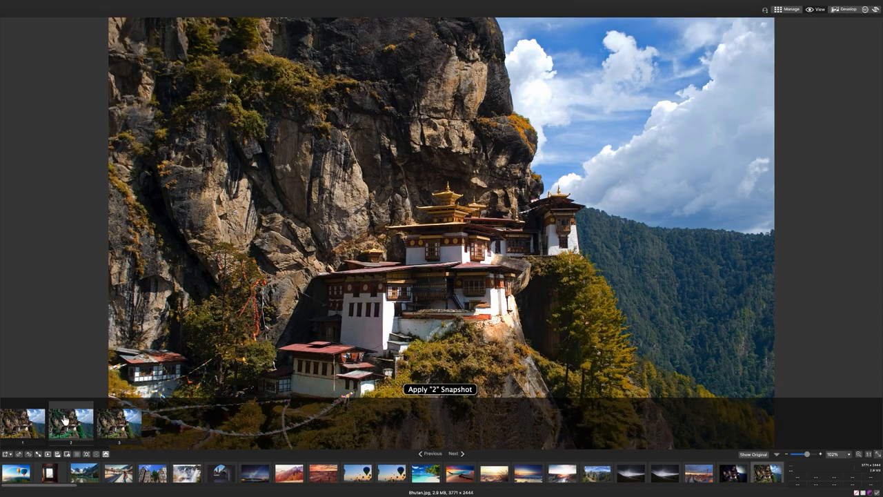
click(118, 420)
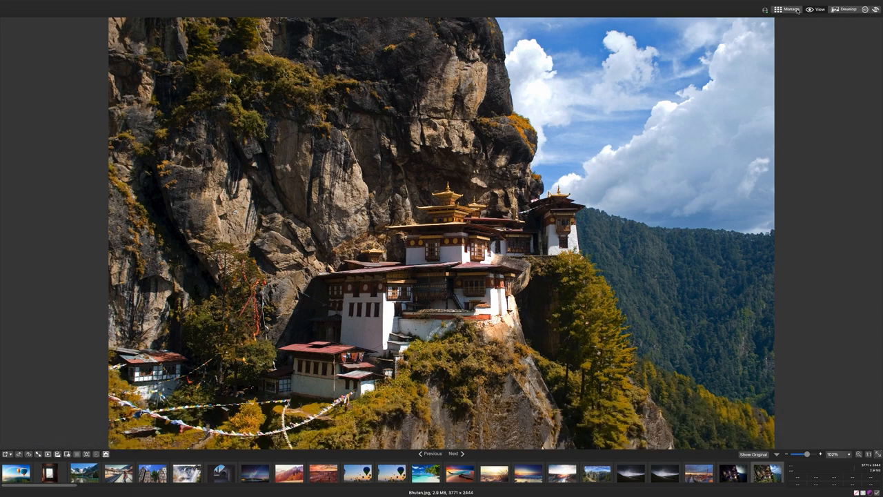
Step: Switch to Manage mode to browse the Landscape folder thumbnails
click(778, 9)
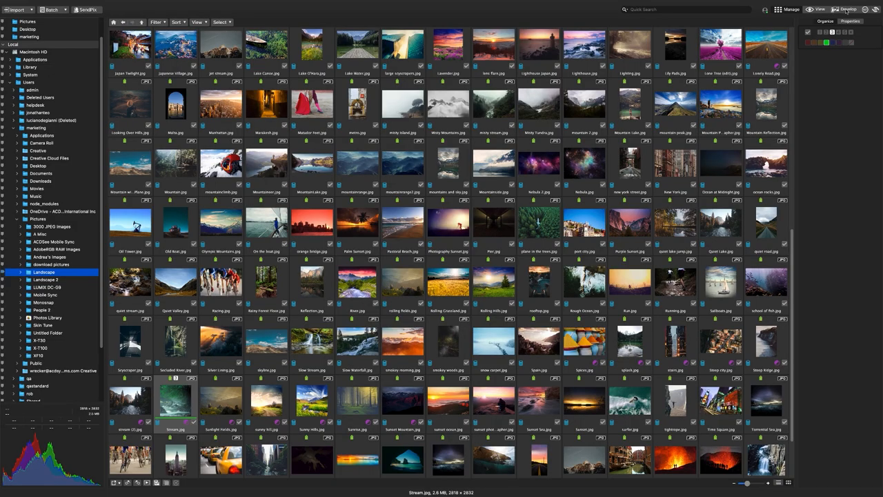
Step: Open Stream.jpg in Develop and brush a dehaze adjustment onto the photo
click(848, 9)
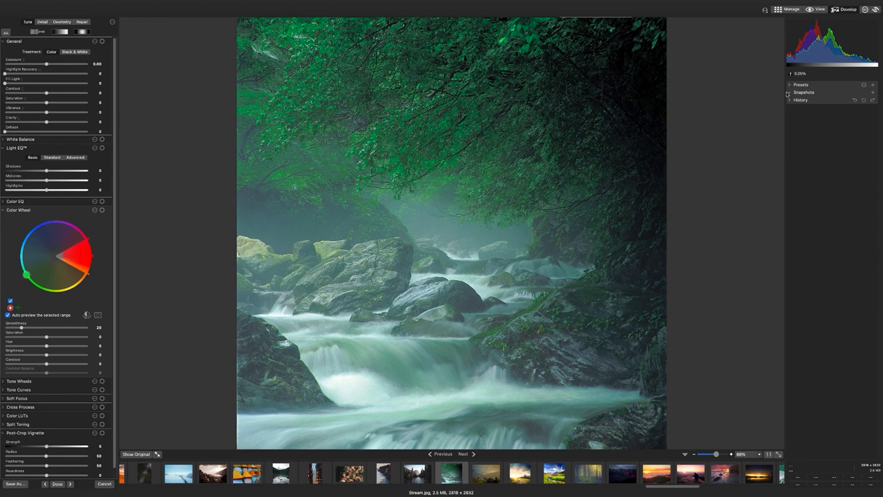
mouse_move(787, 99)
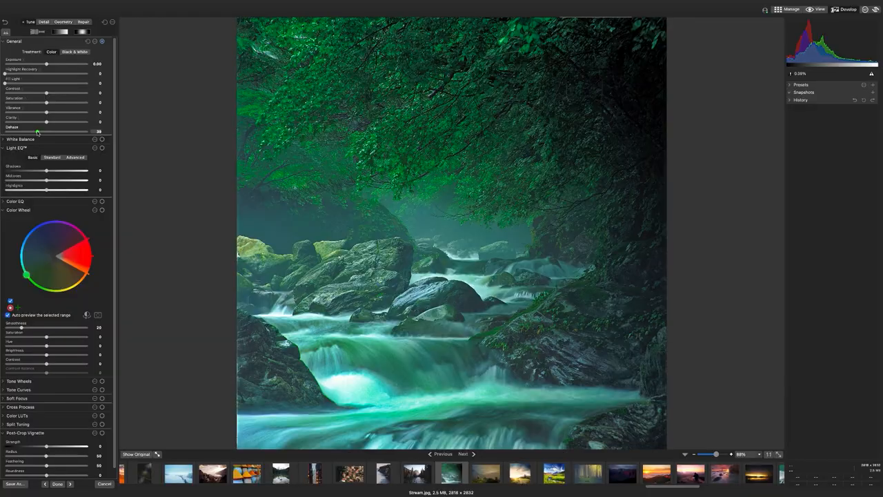
click(39, 31)
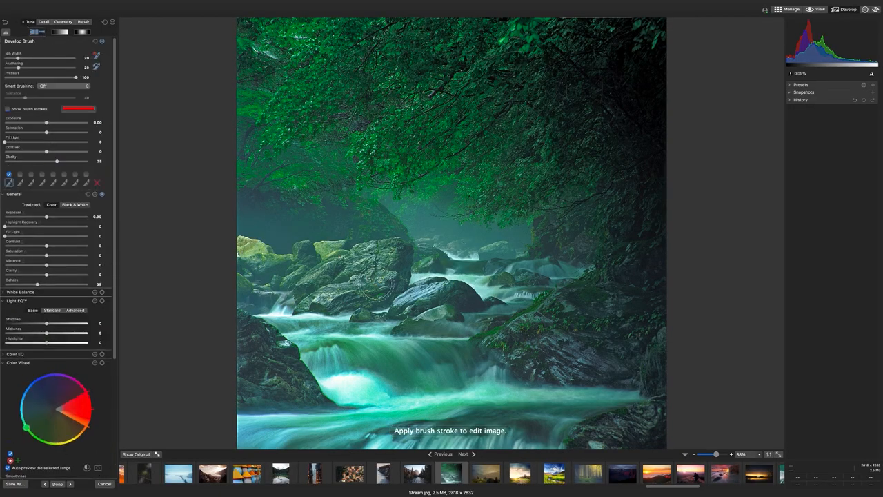
drag(57, 162, 72, 162)
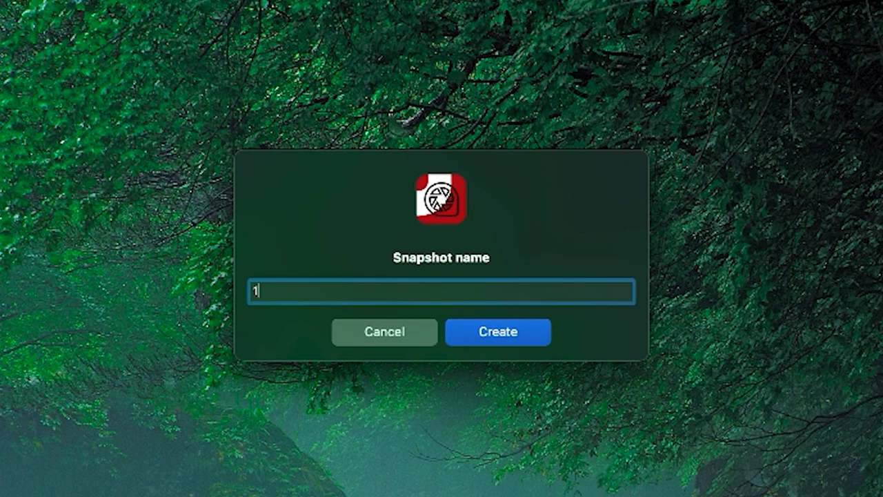
Step: Create the snapshot named '1' for Stream.jpg
click(497, 332)
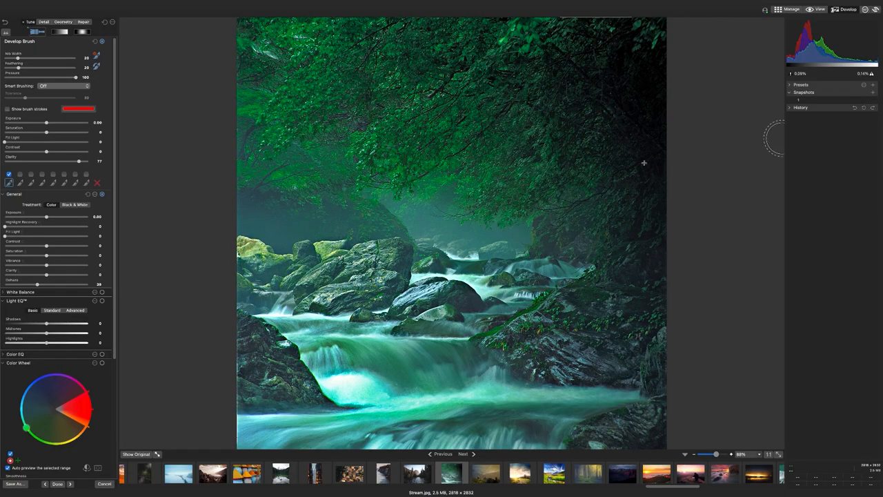
mouse_move(89, 407)
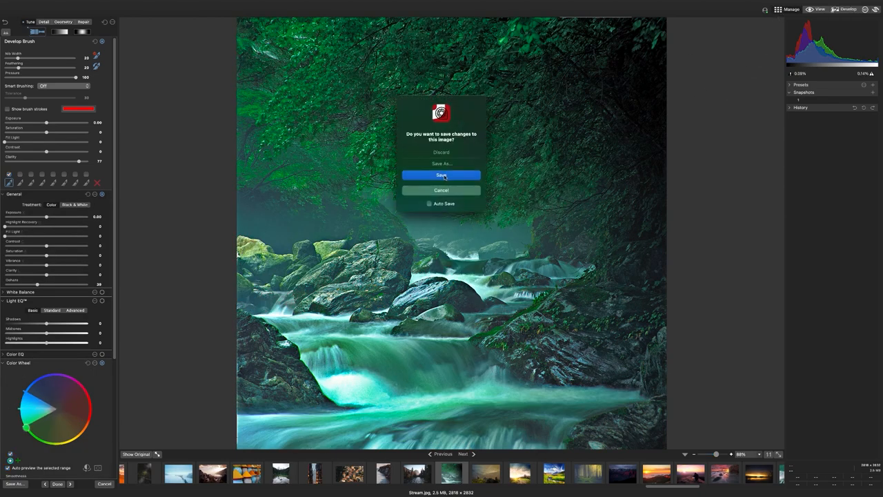
mouse_move(441, 152)
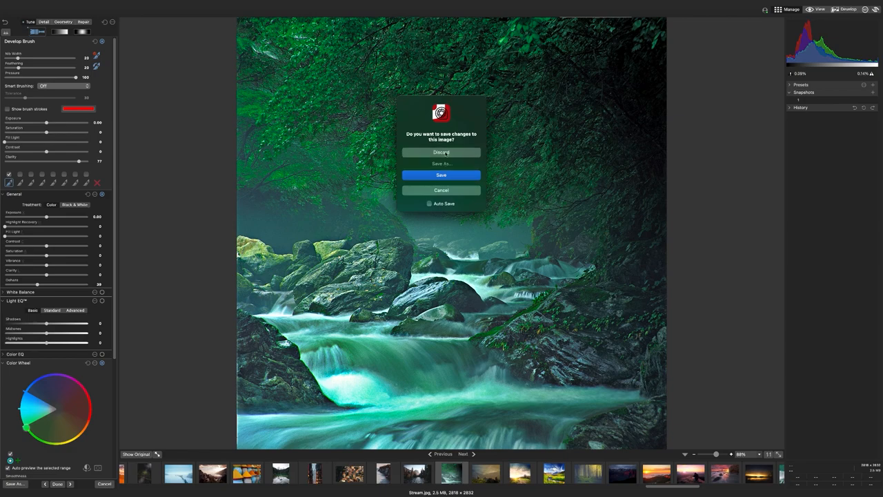
Step: Discard the unsaved changes to Stream.jpg at the save prompt
click(441, 151)
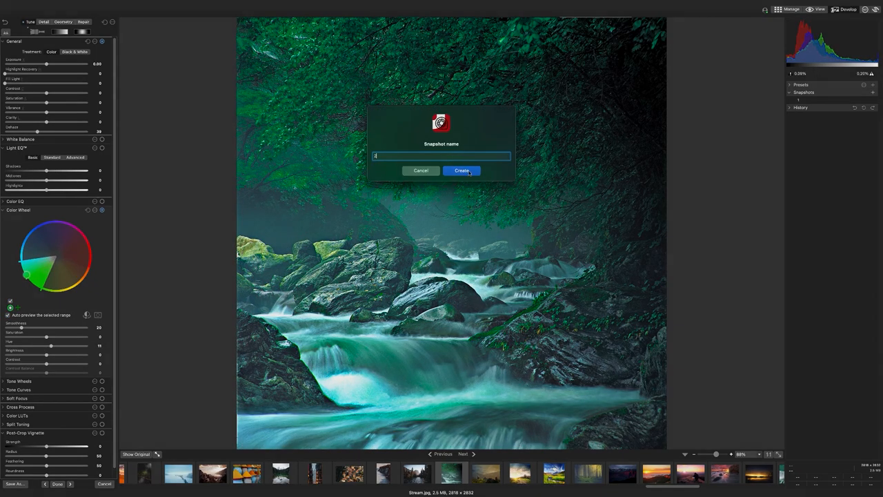
Step: Save snapshot 2, then step Stream.jpg's History back to state 1 and Original Image
click(462, 170)
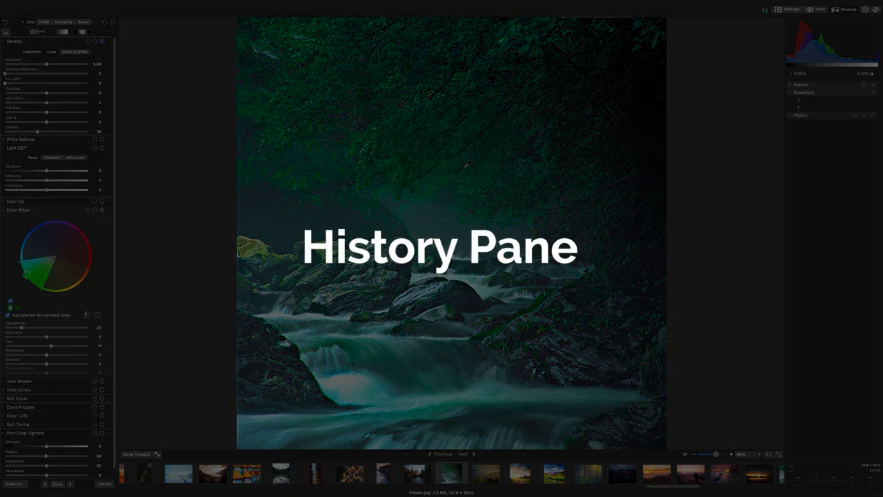
click(801, 115)
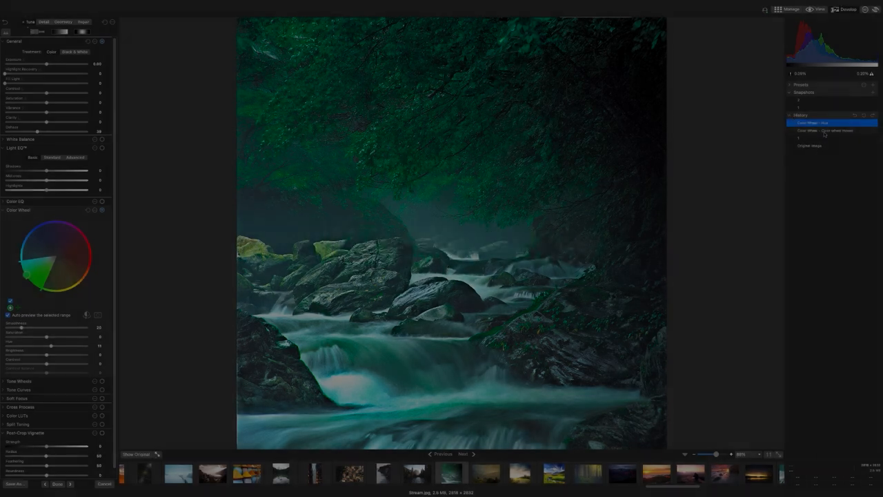
click(815, 138)
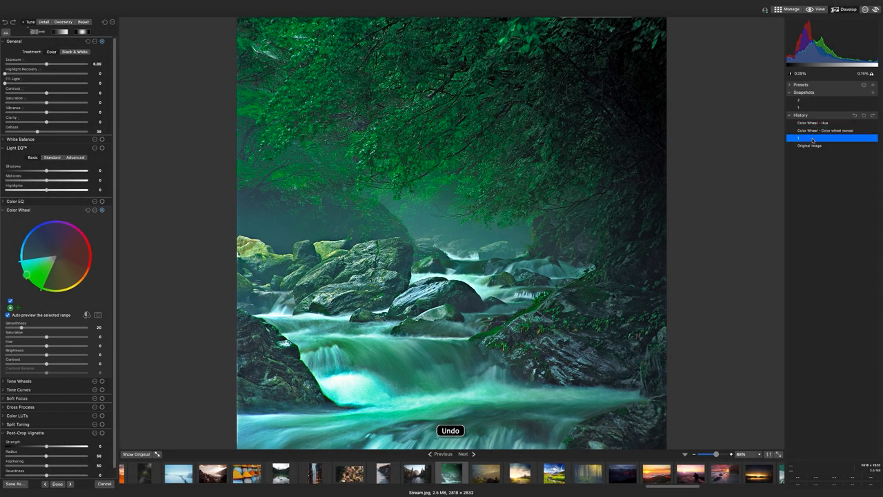
click(828, 145)
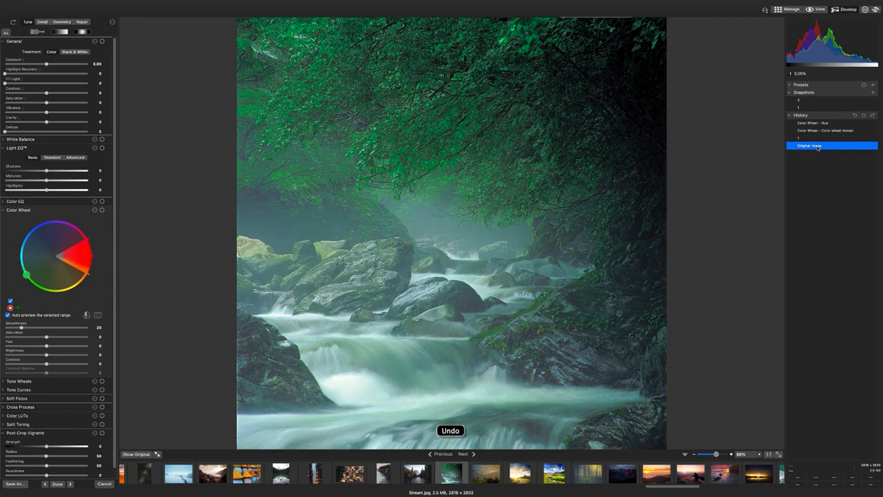
Step: Revisit the colour wheel history step, then revert Stream.jpg to the Original Image again
click(814, 145)
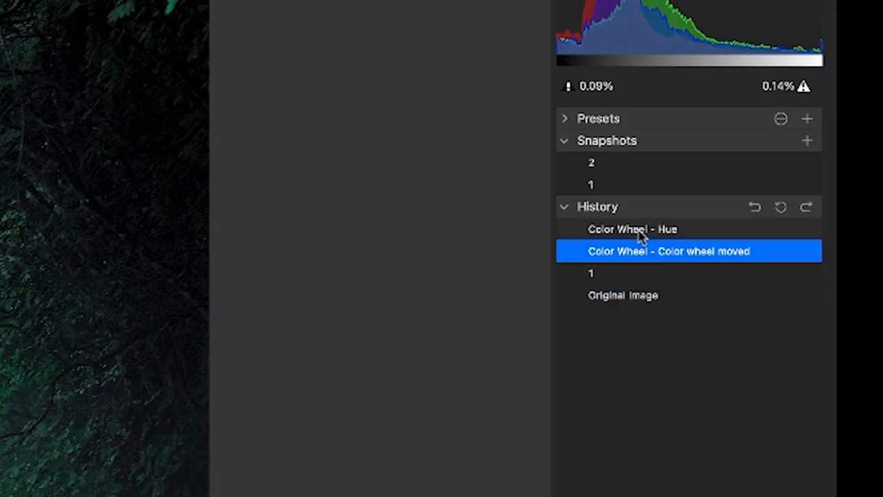
click(622, 294)
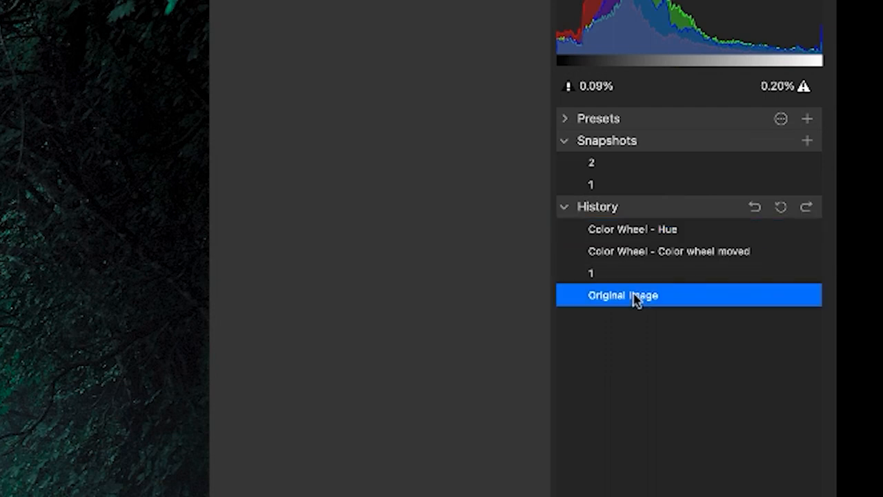
click(806, 207)
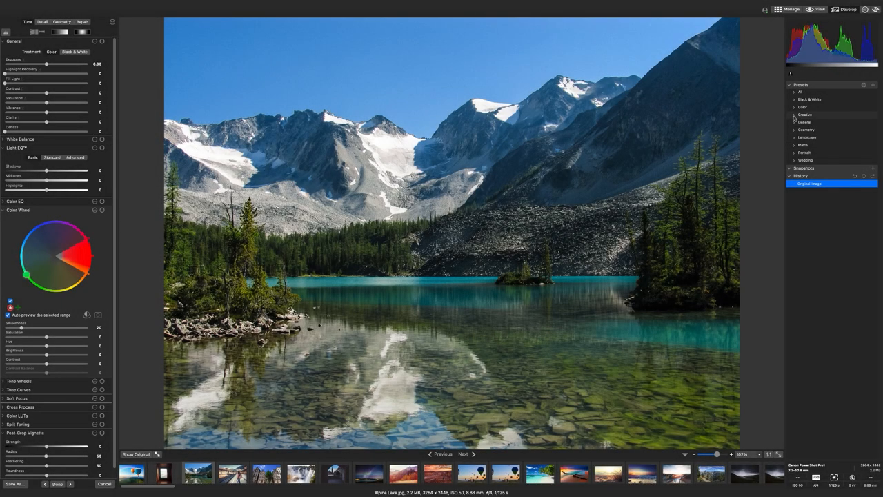
Step: Try the Creative presets Dreamy, Dusk, Moonlit, New York and Retro on Alpine Lake.jpg
click(653, 217)
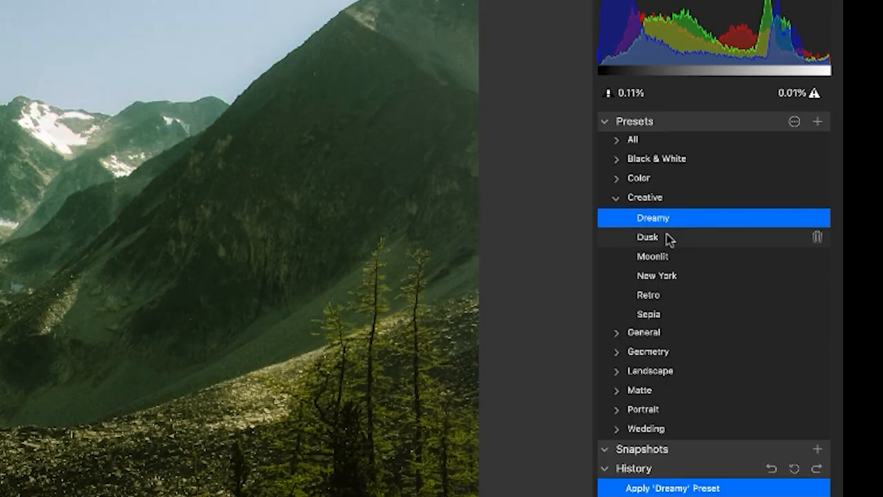
click(648, 236)
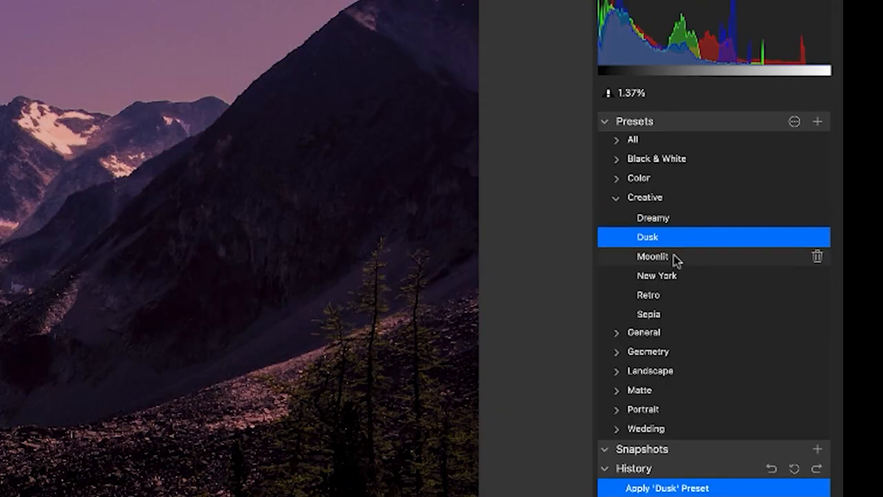
click(653, 256)
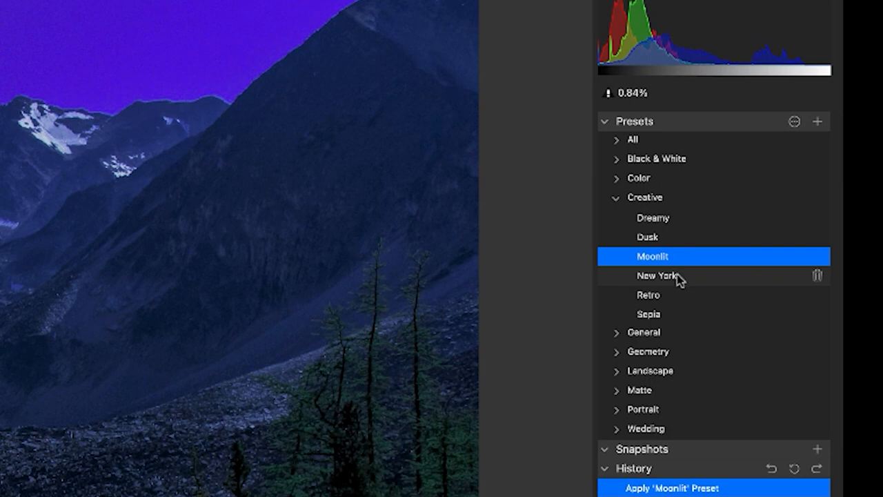
click(656, 275)
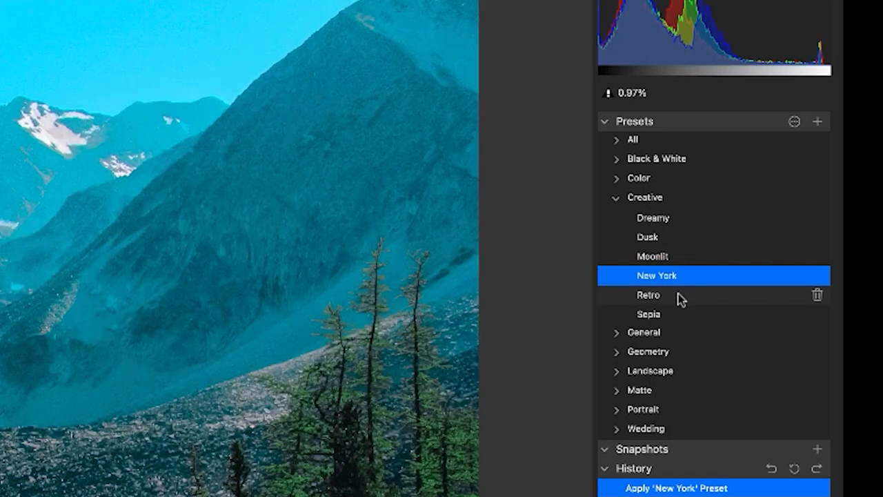
click(649, 295)
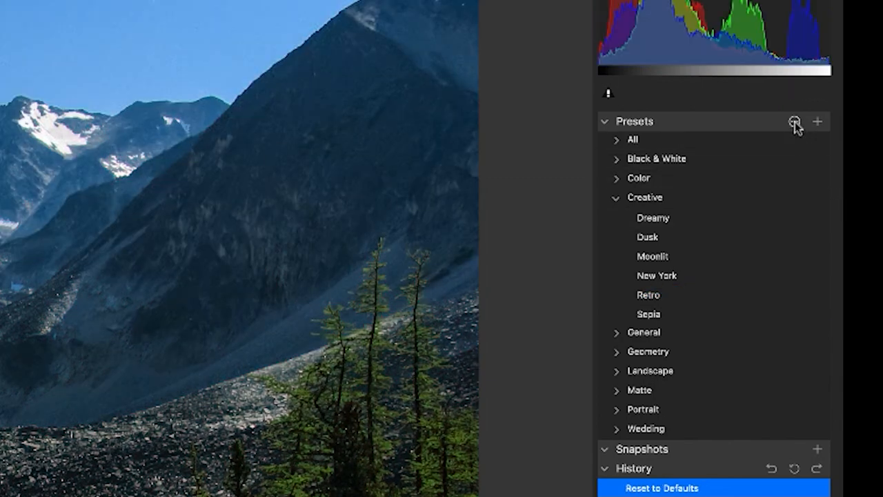
Step: Create a new preset category named 'Adam's Category'
click(818, 121)
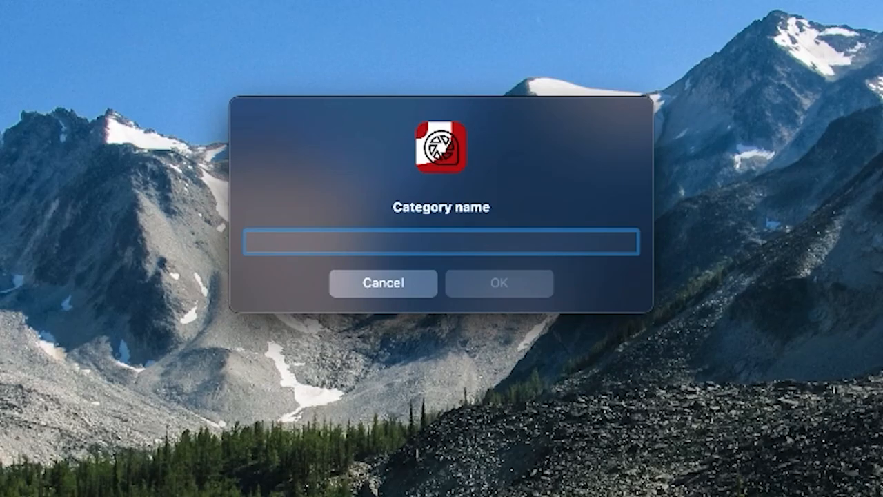
text(Adam)
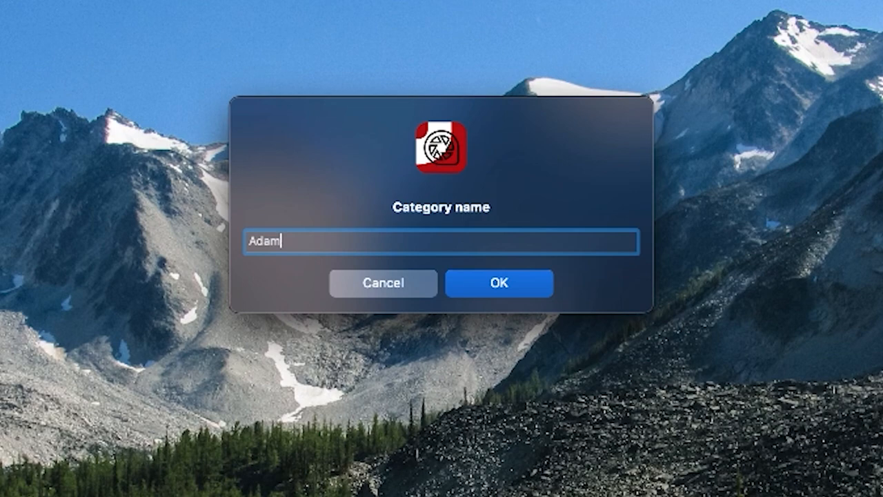
text('s Category)
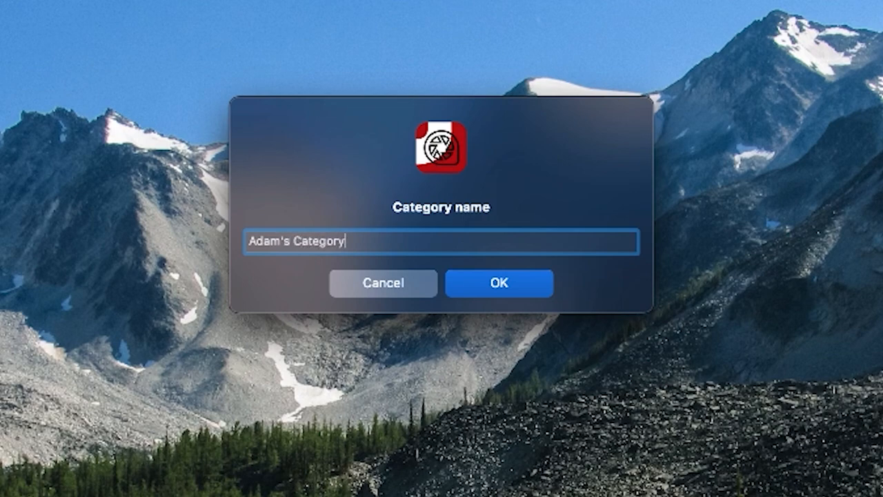
click(497, 283)
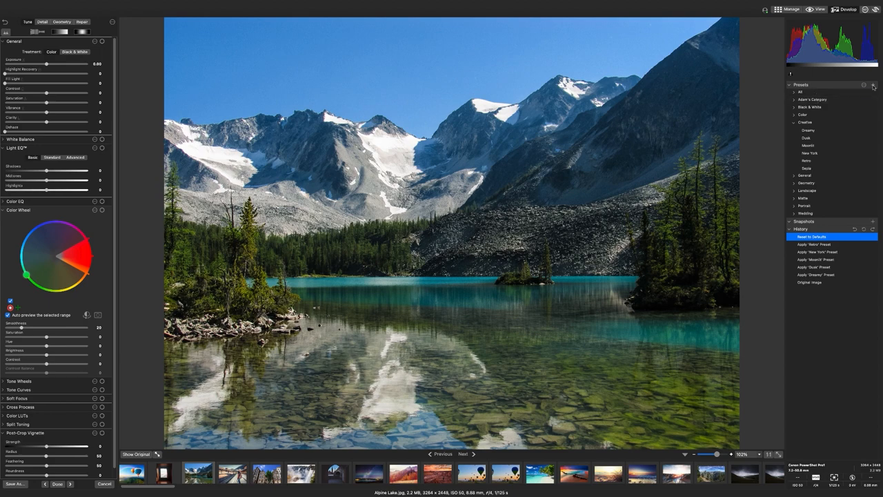
Step: Save the current develop settings as a new preset named 'Midtones'
click(873, 85)
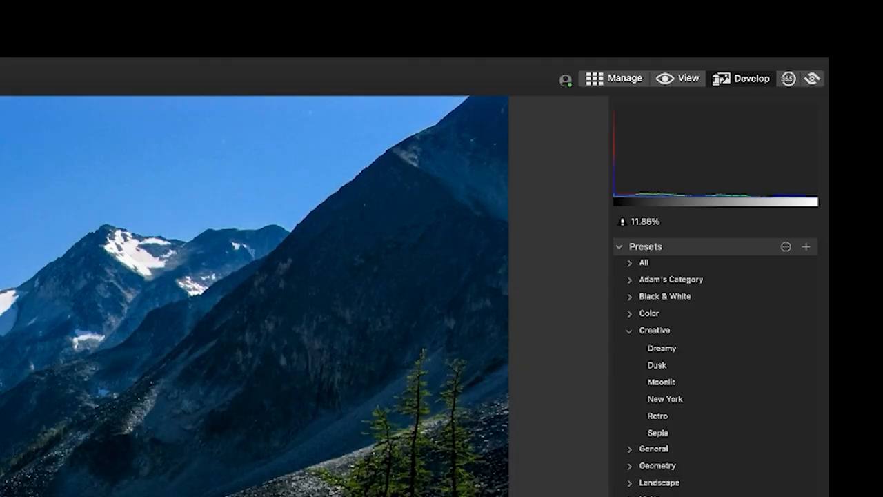
click(806, 246)
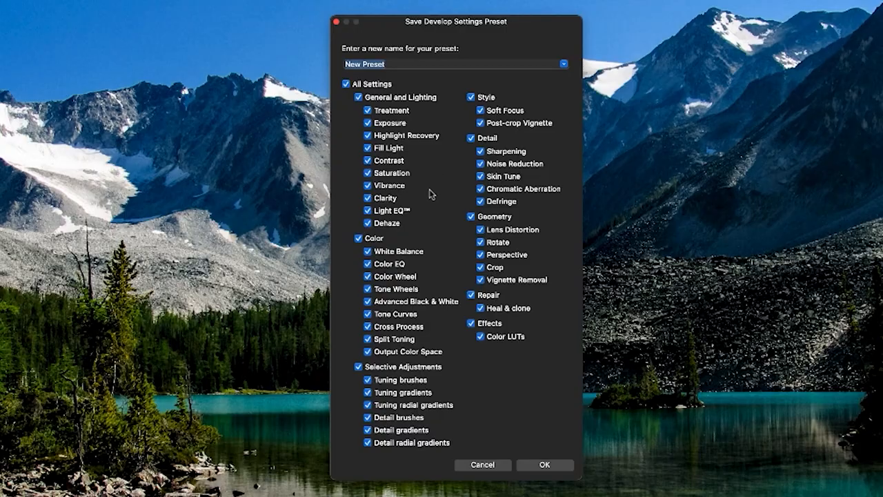
text(M)
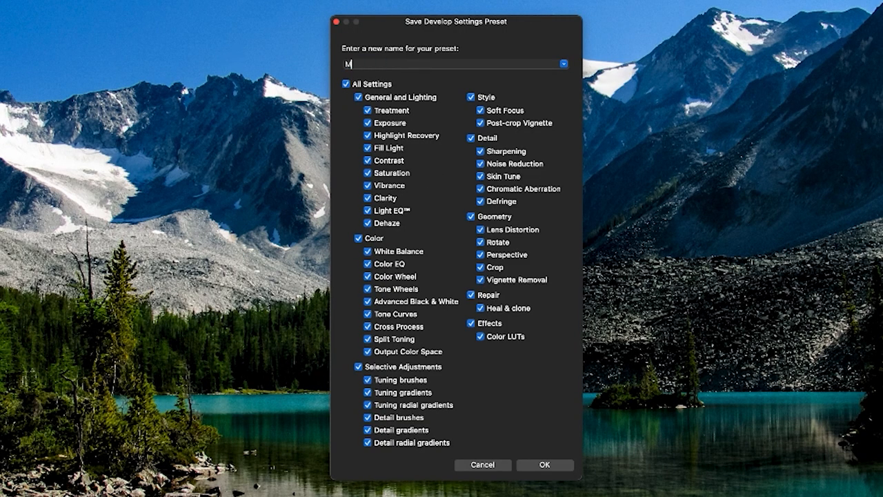
text(idtones)
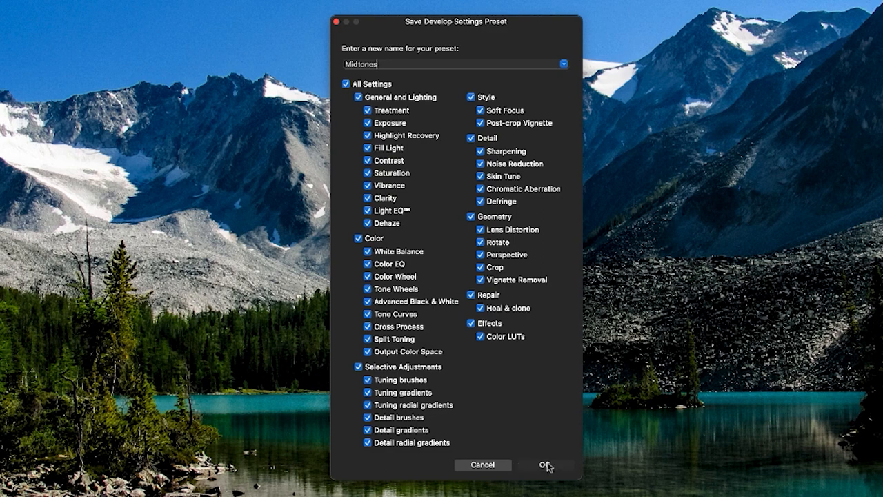
click(547, 465)
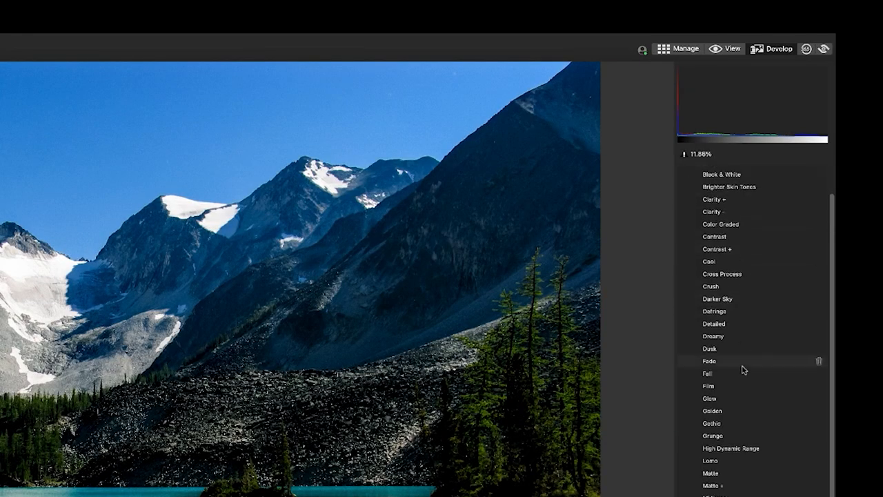
Step: Scroll the All presets list to find Midtones, then collapse the All group
scroll(down, 3)
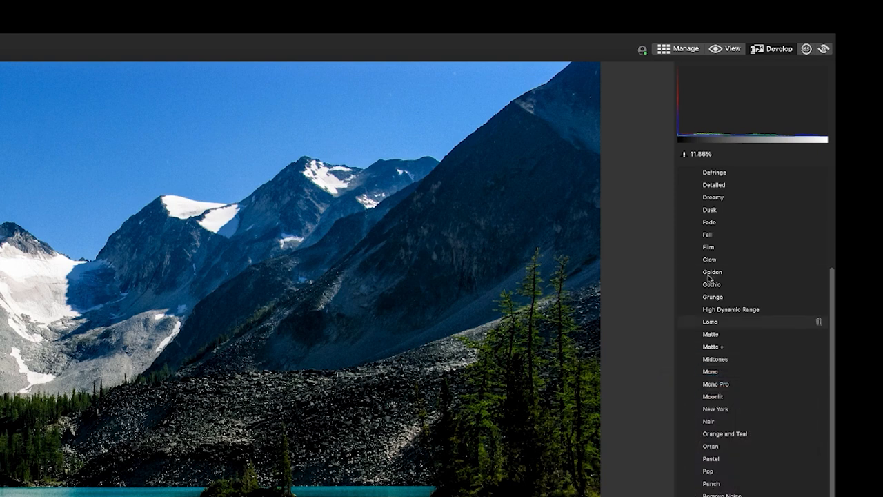
scroll(down, 3)
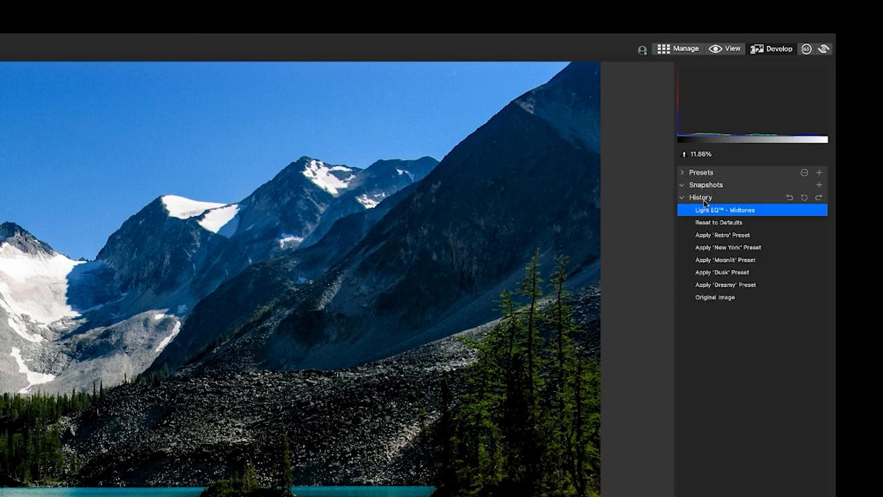
click(683, 172)
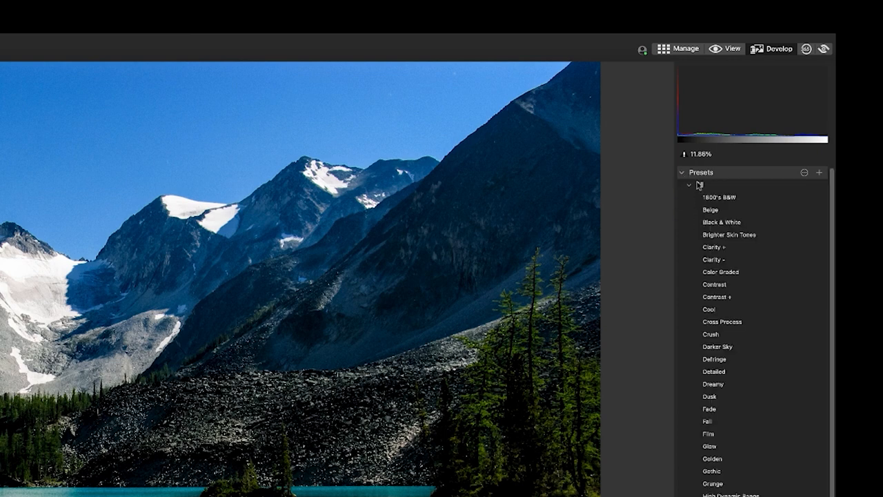
click(690, 184)
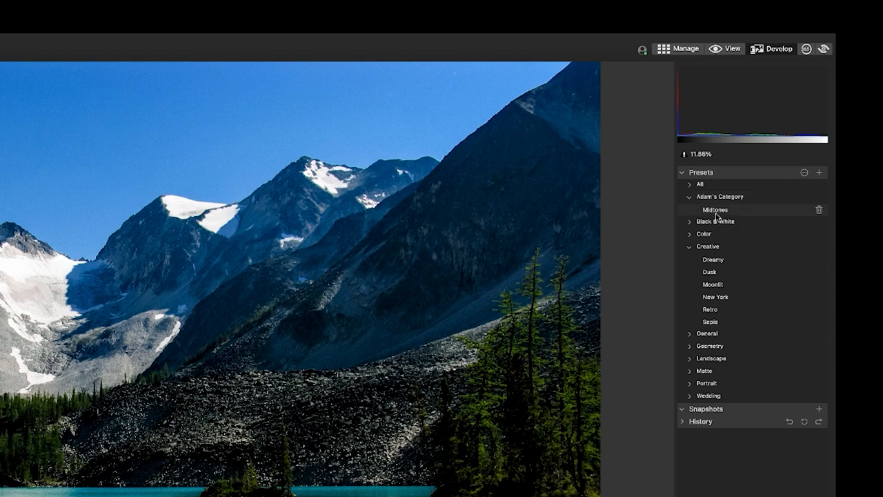
mouse_move(736, 212)
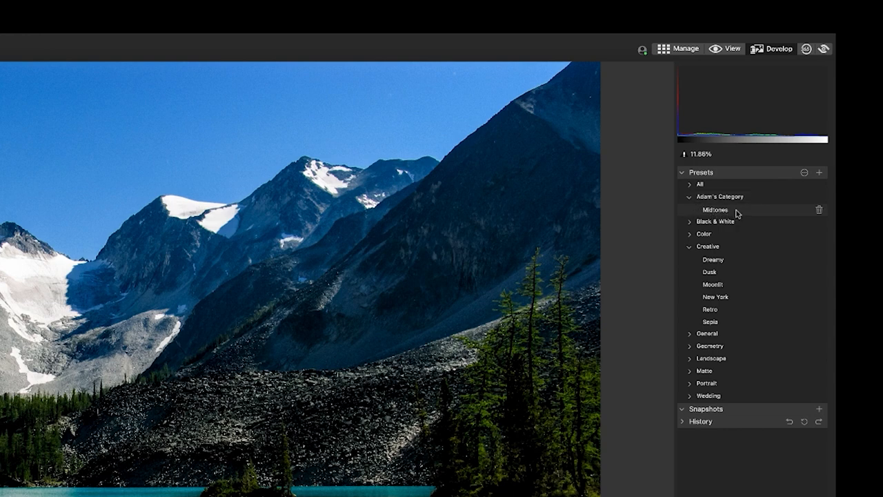